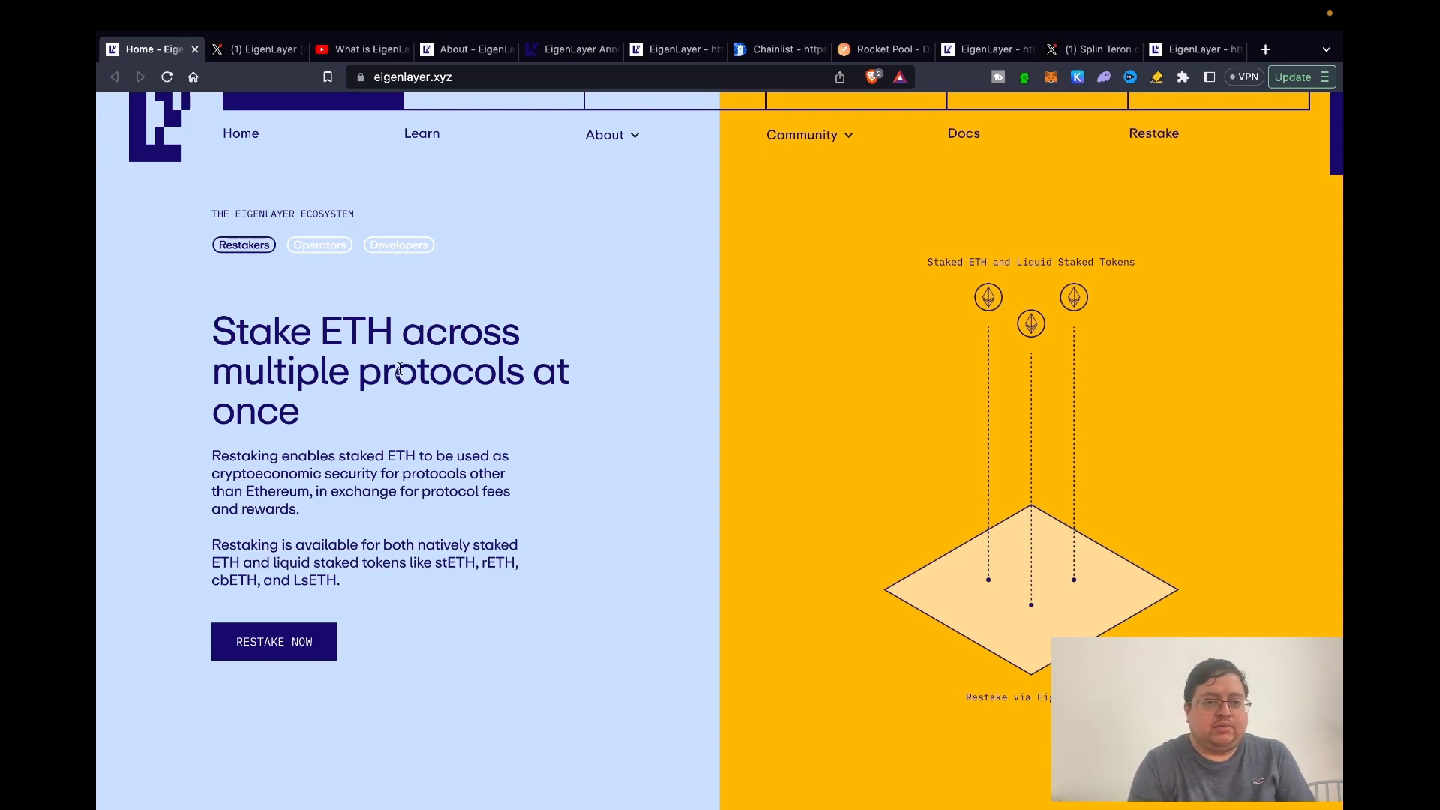
- Show the What is EigenLayer? video, then scroll the About page to its investors and funding rounds
click(360, 49)
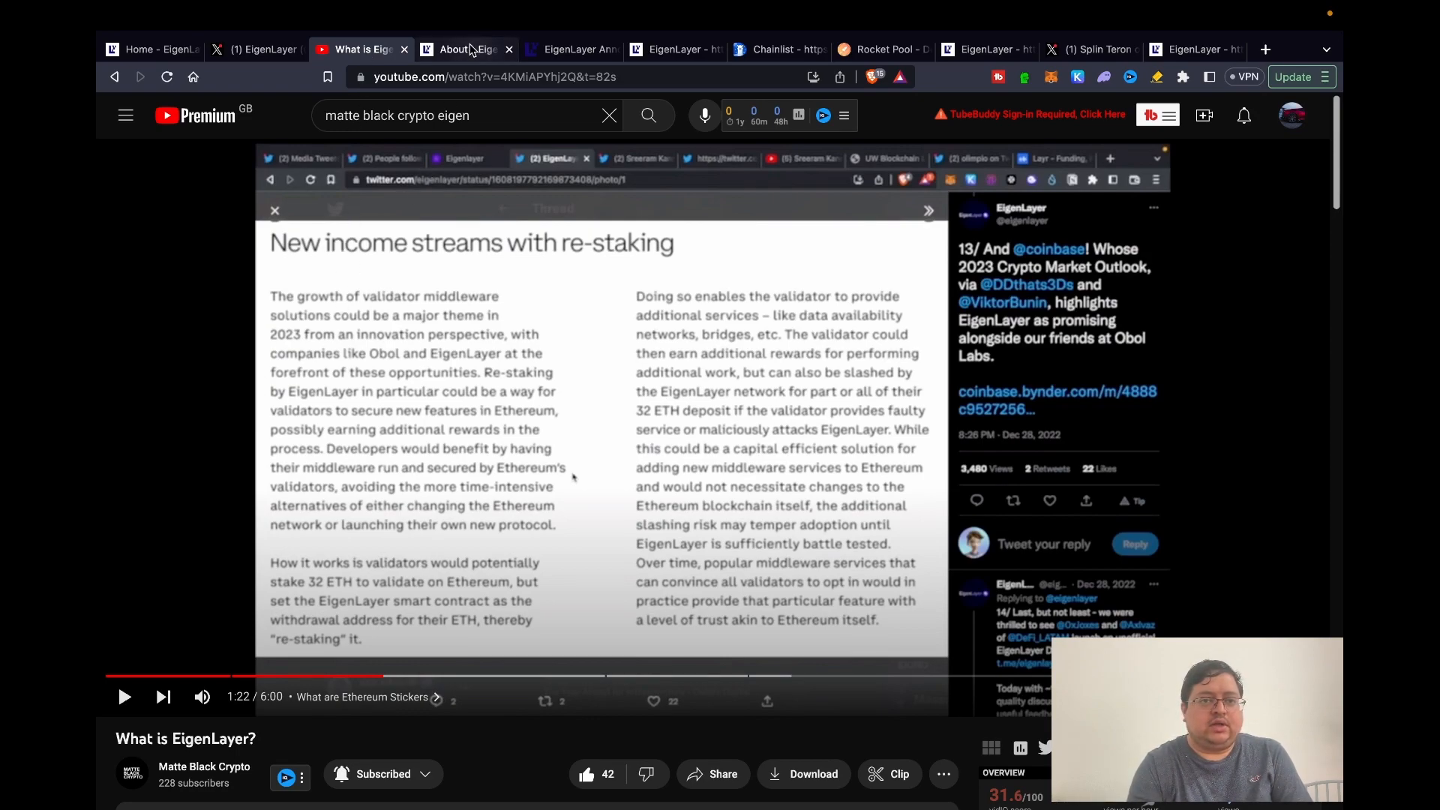
click(463, 49)
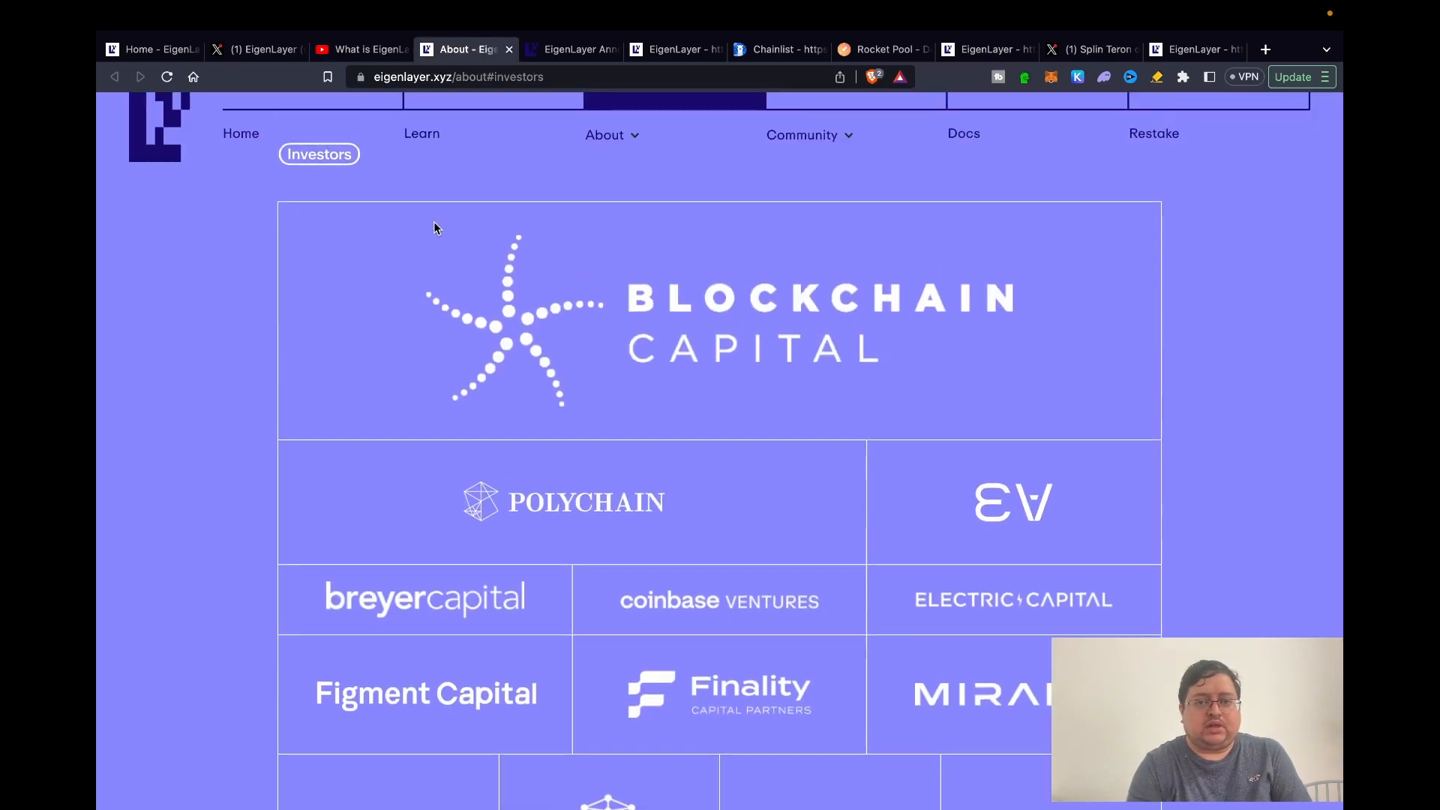
scroll(down, 3)
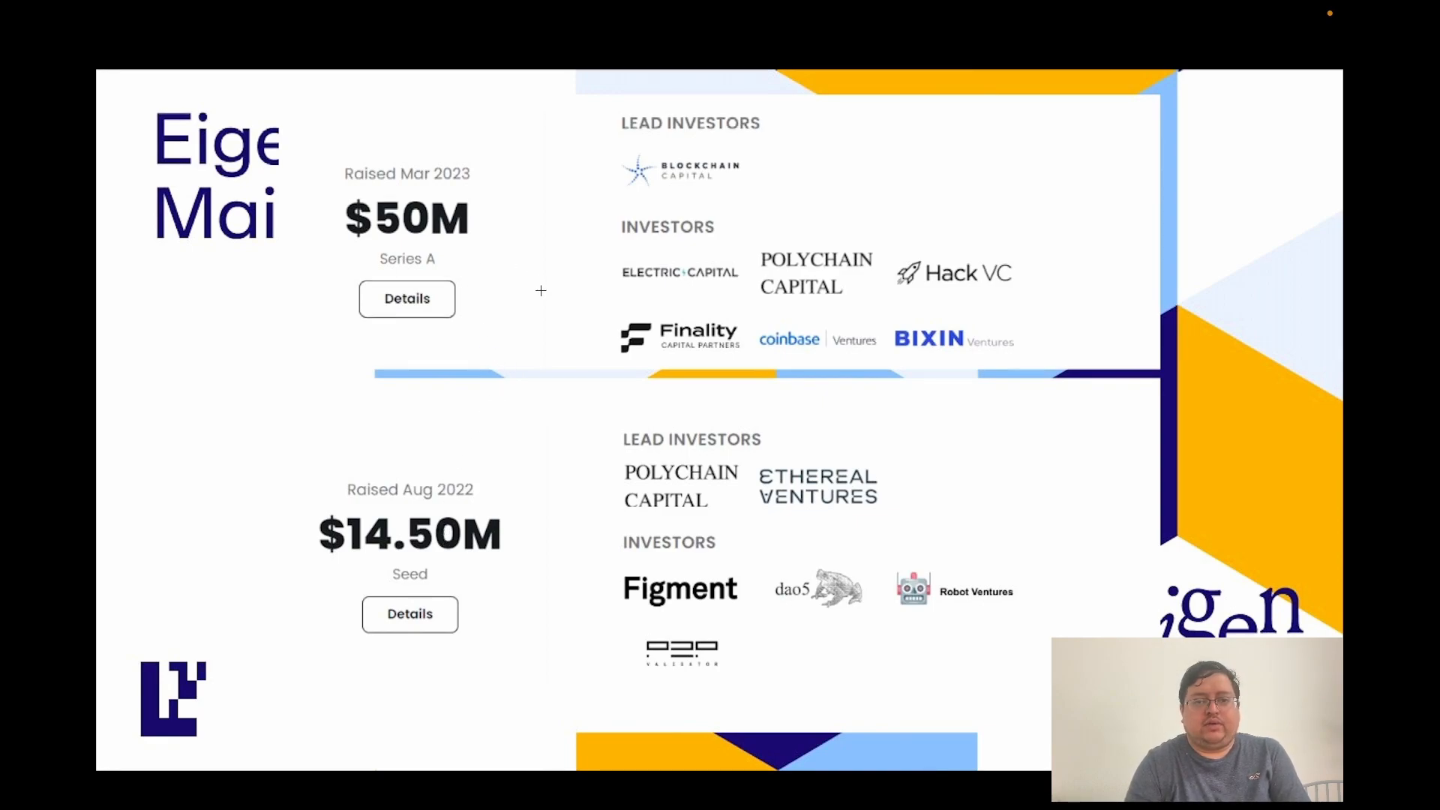
mouse_move(863, 355)
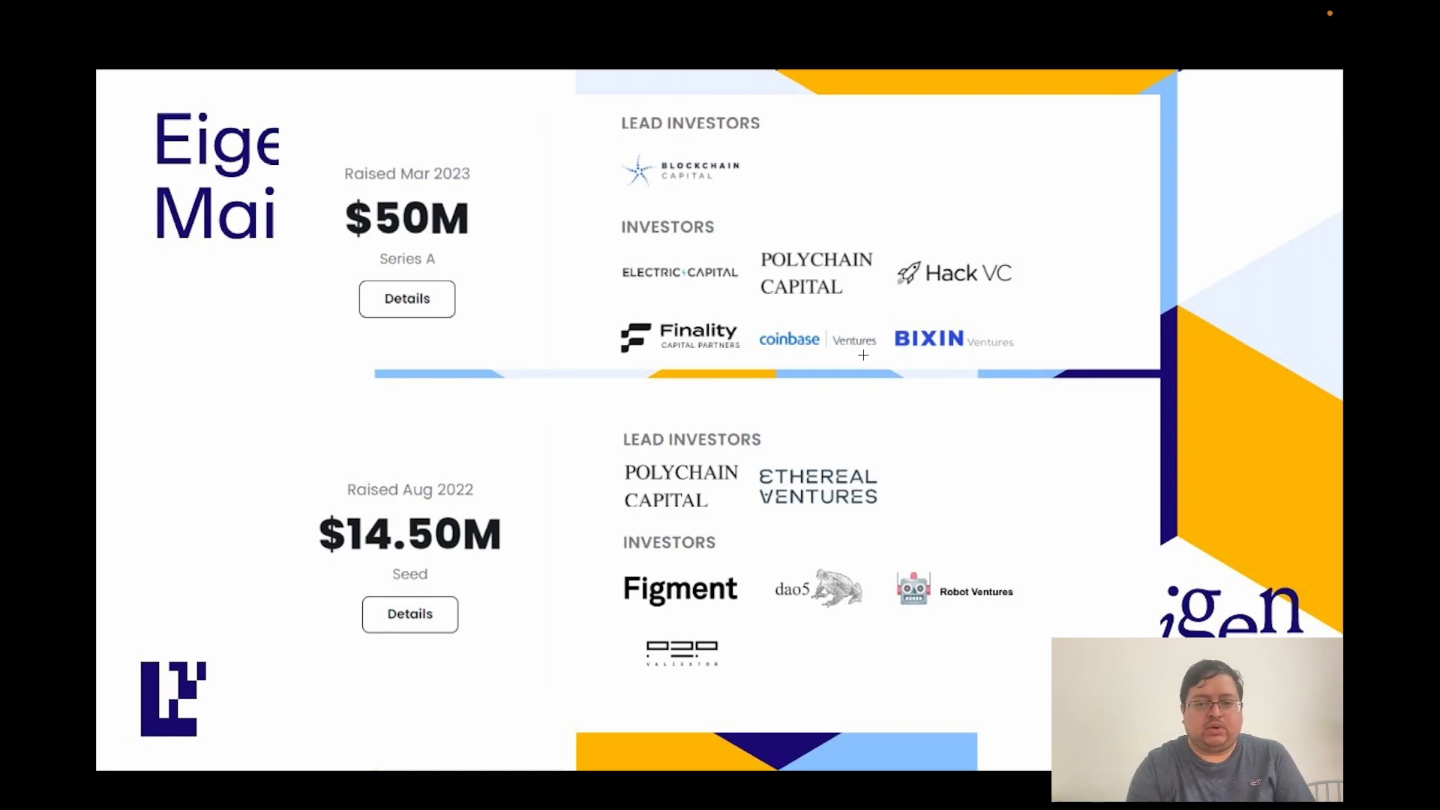
mouse_move(966, 292)
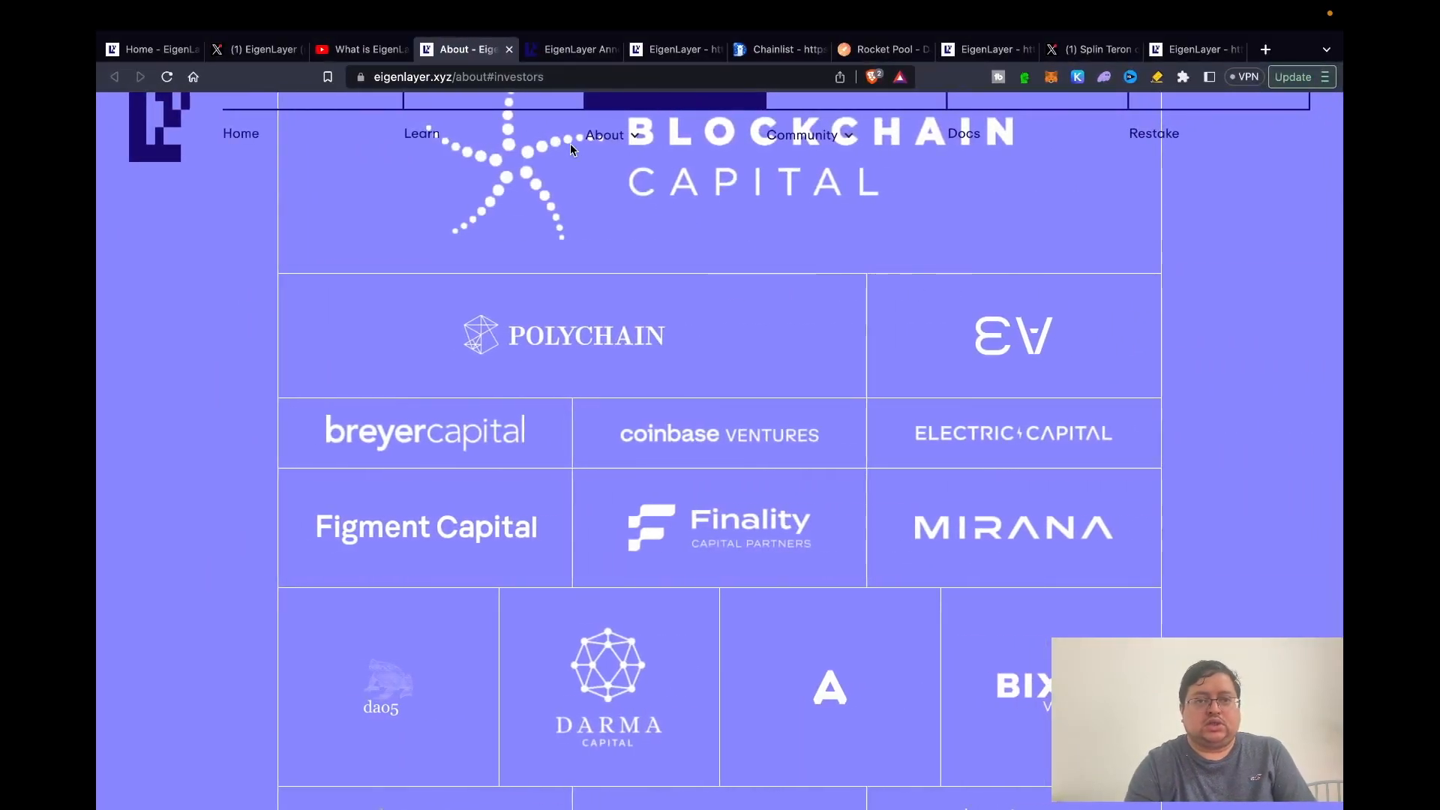
- Show the EigenLayer Announces blog post on raising stETH, rETH and cbETH caps
click(569, 49)
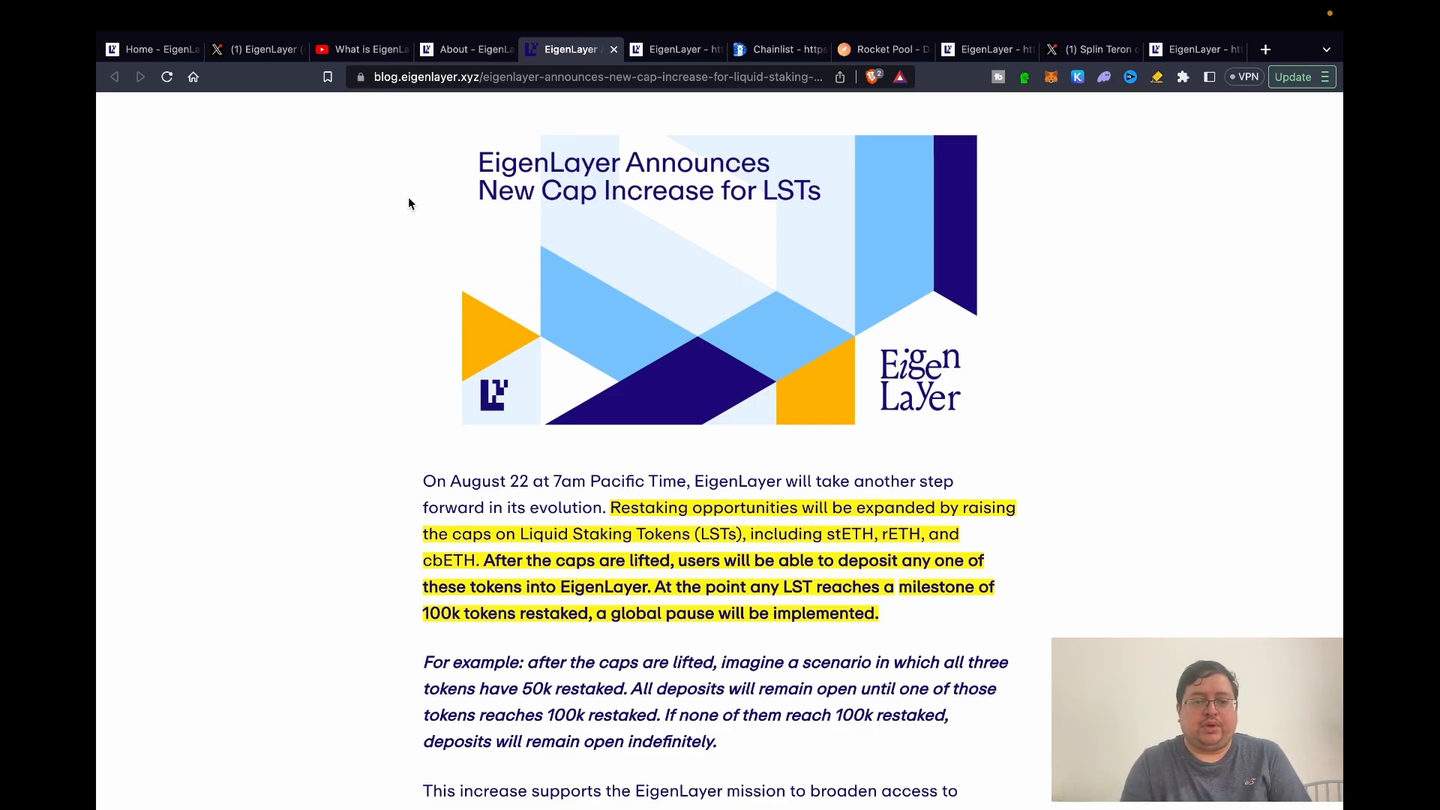
mouse_move(347, 258)
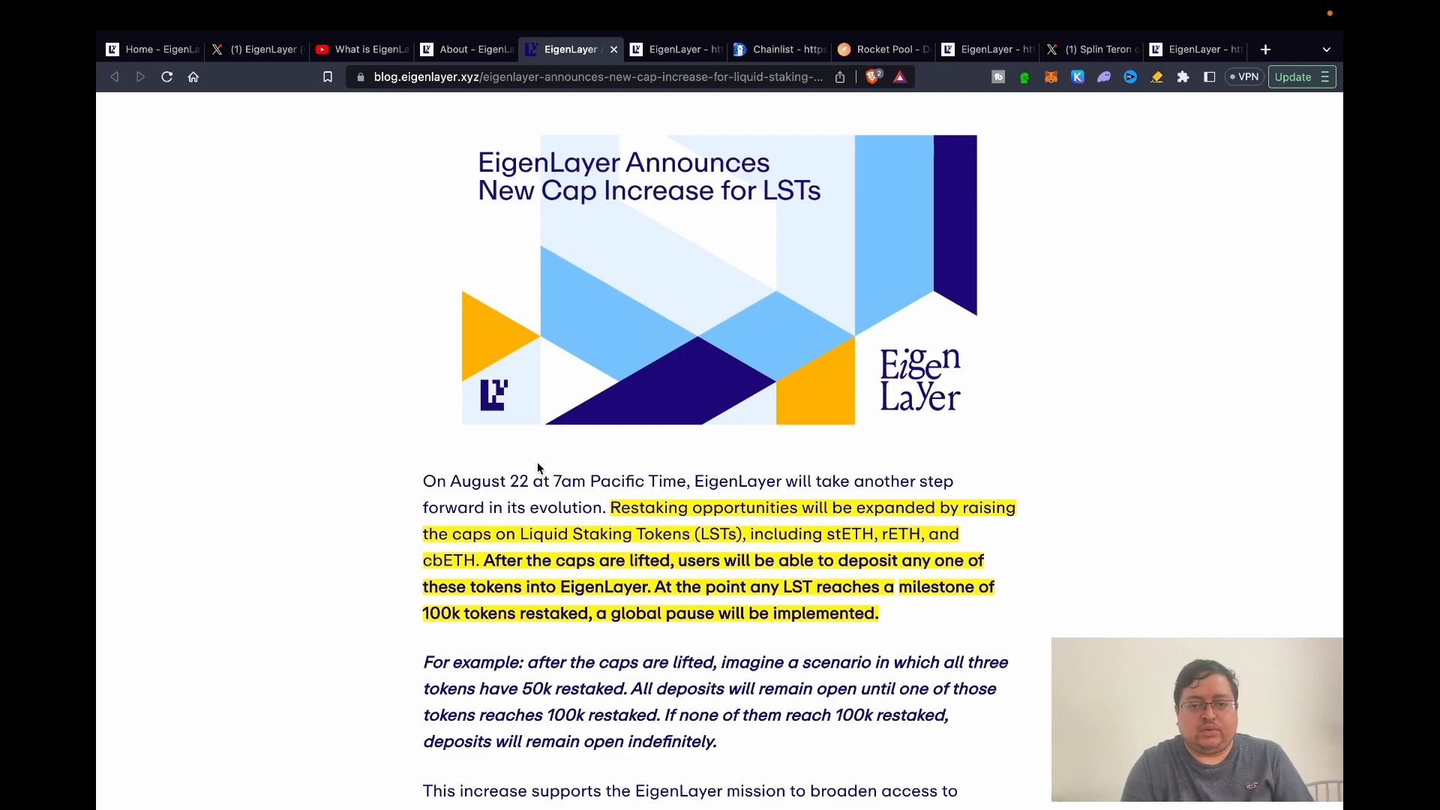
mouse_move(831, 551)
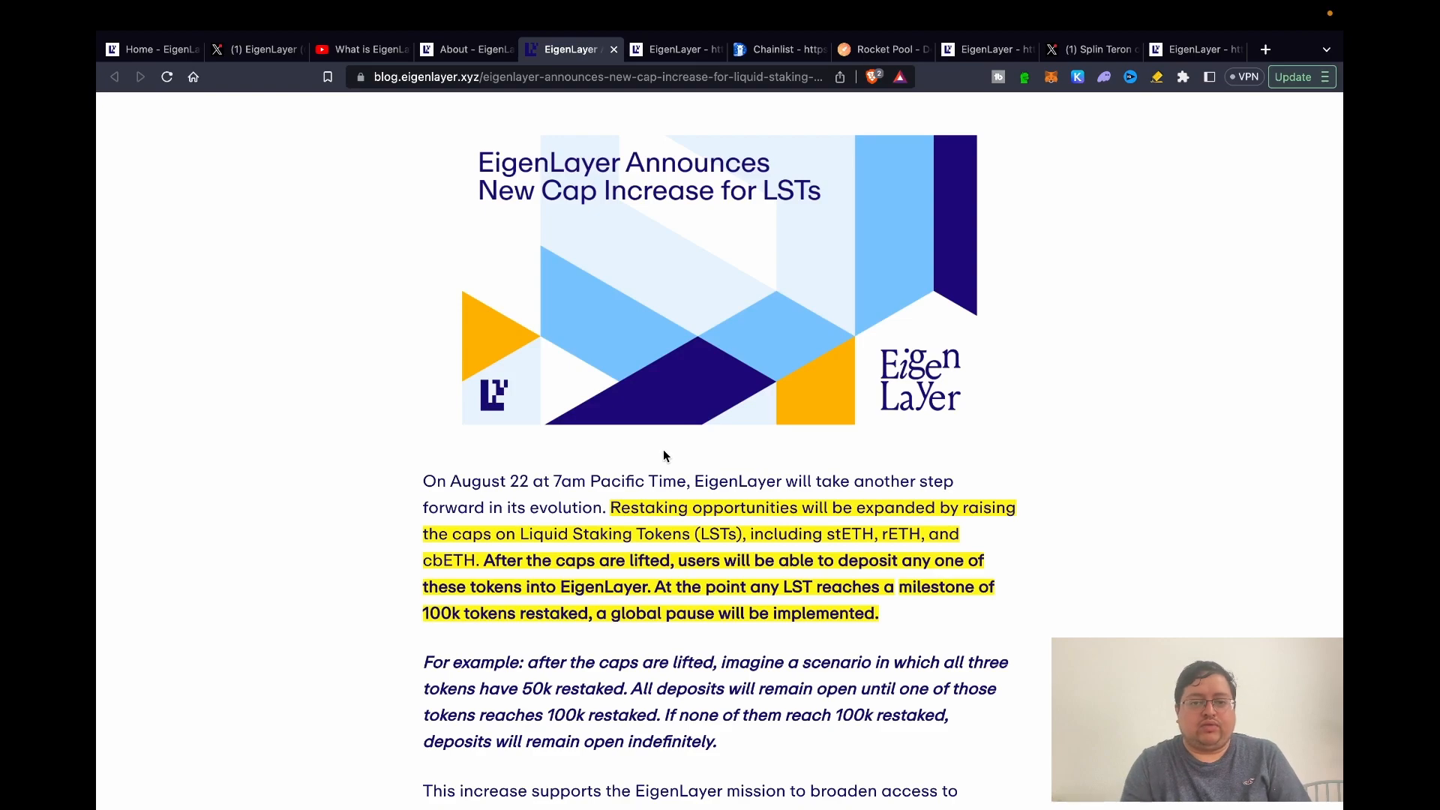
mouse_move(884, 549)
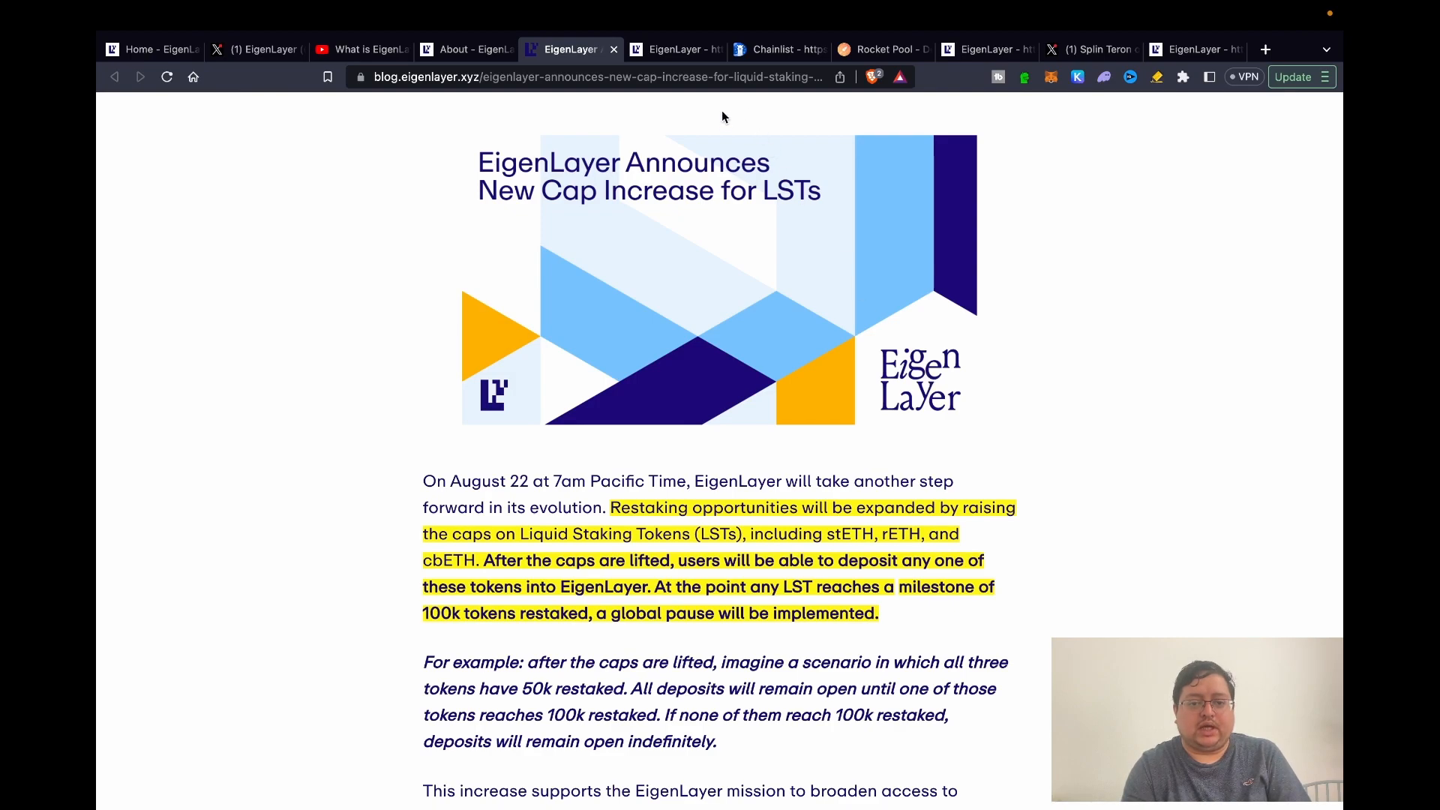
- Review the app.eigenlayer.xyz token table, then show Chainlist's Goerli search results
click(675, 49)
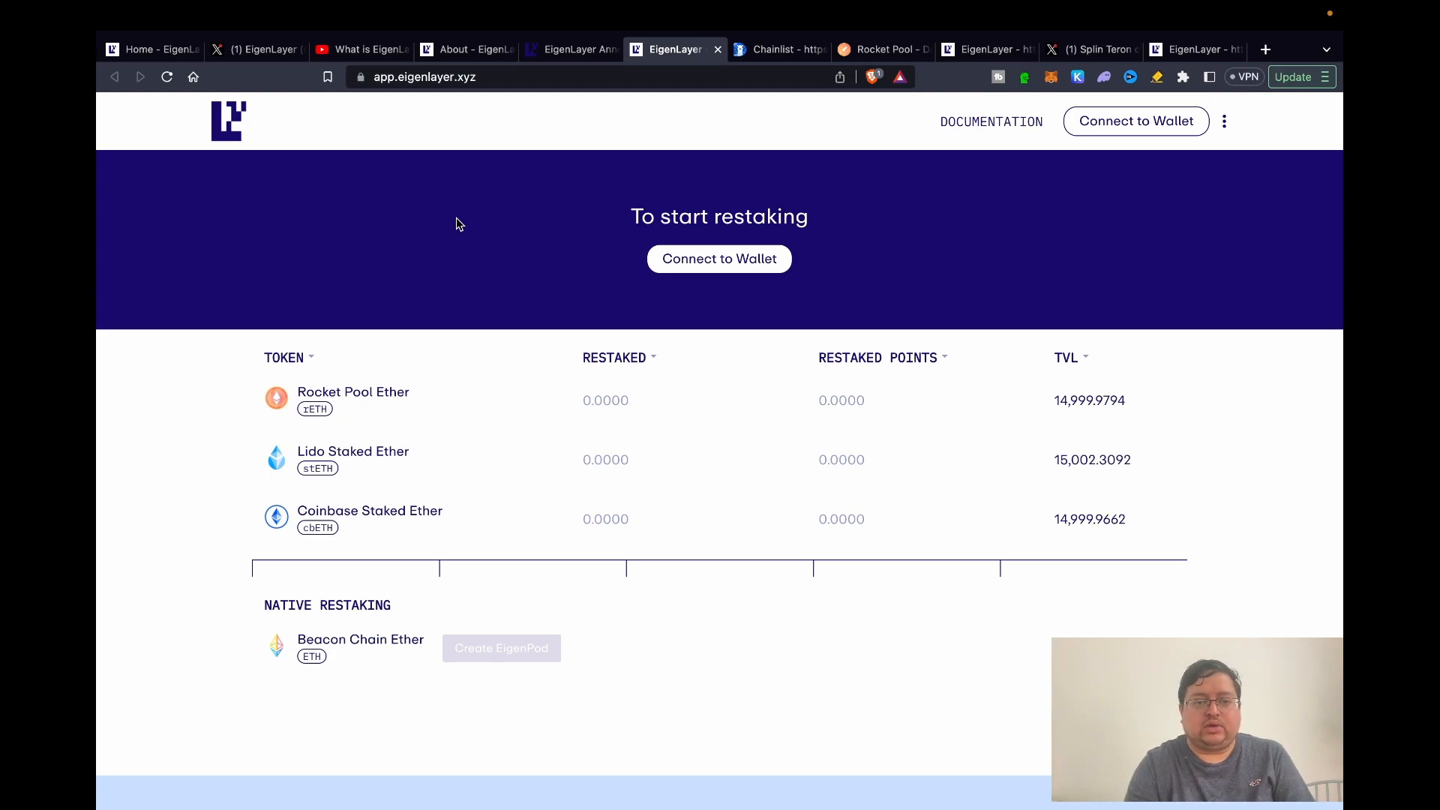
mouse_move(897, 449)
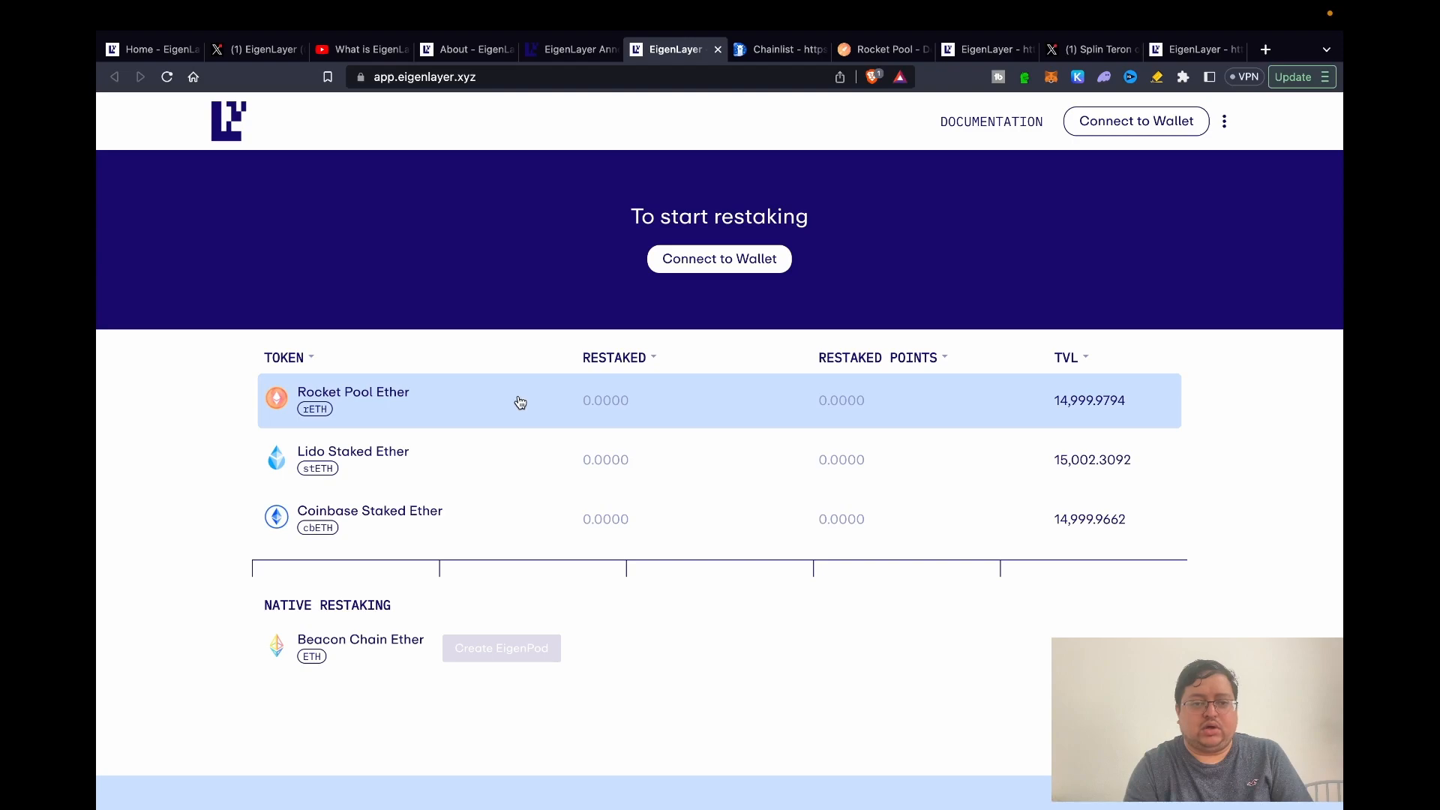
mouse_move(462, 473)
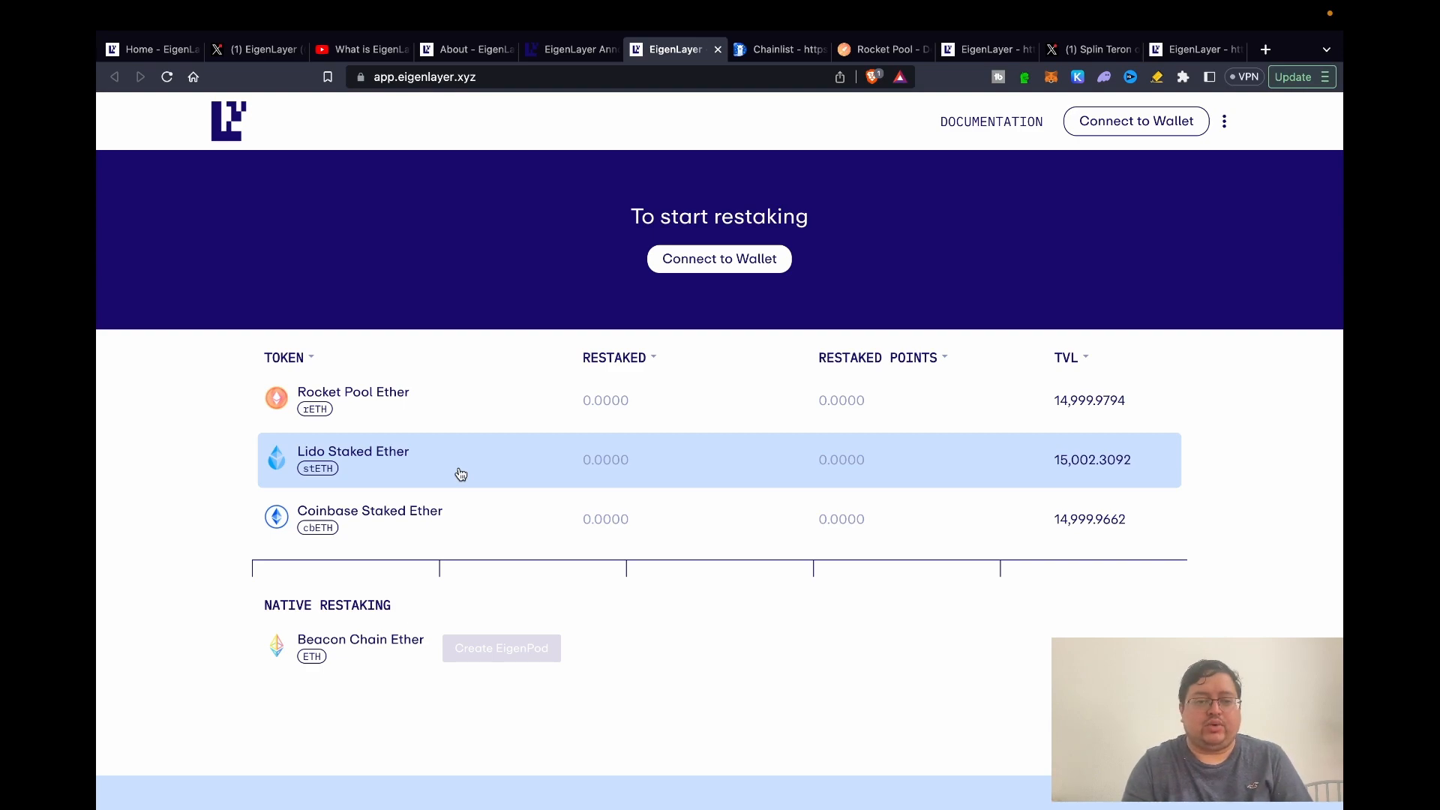
mouse_move(491, 409)
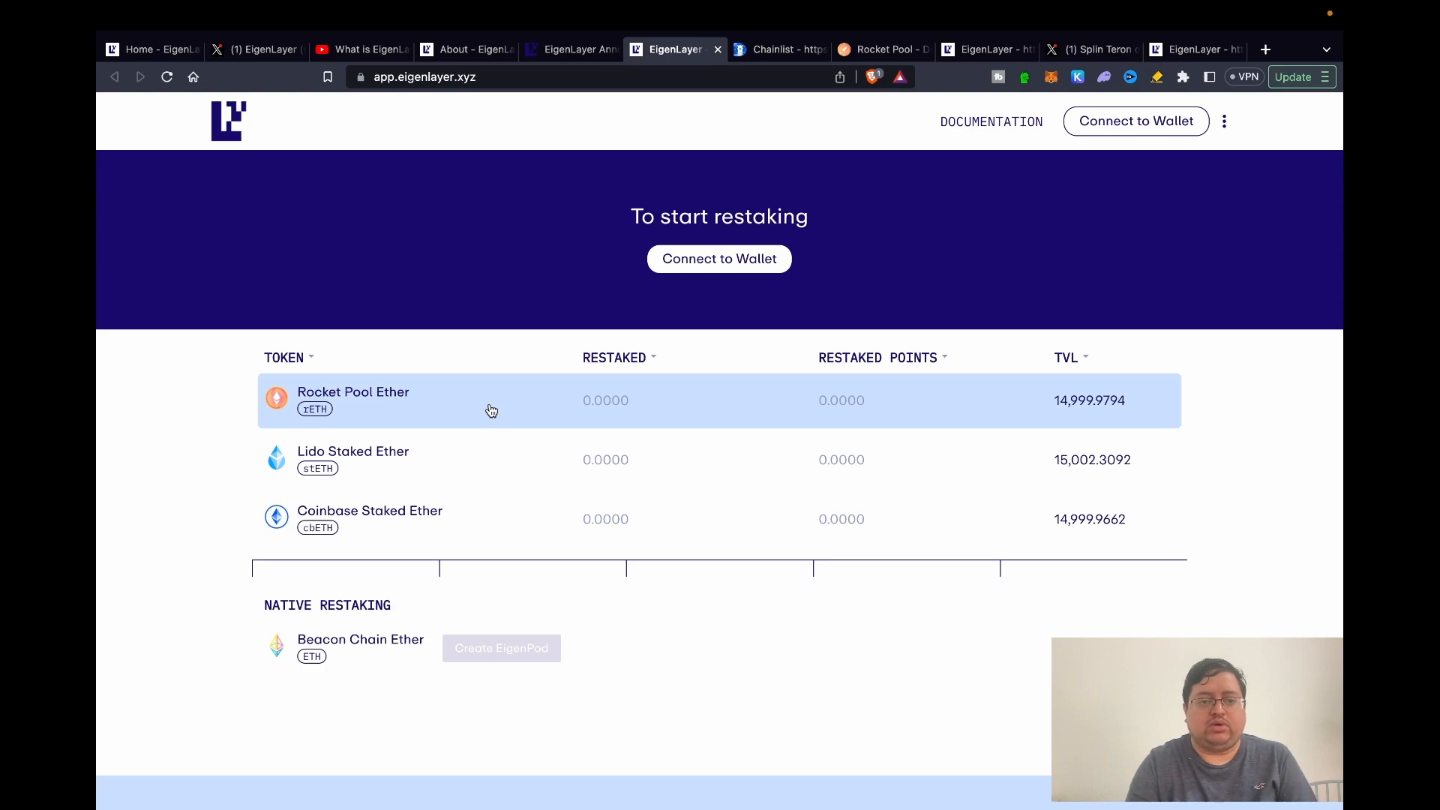
mouse_move(588, 272)
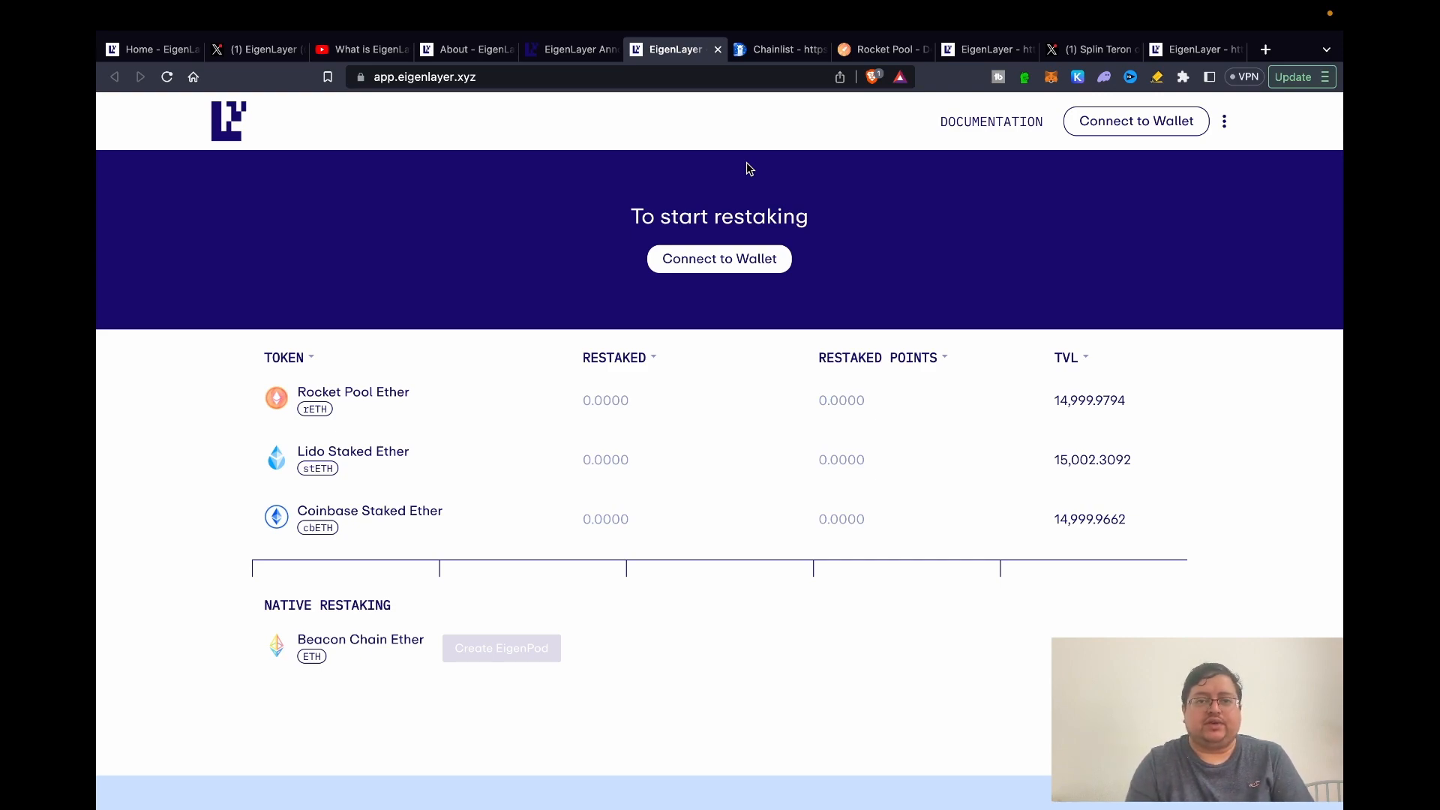
mouse_move(769, 139)
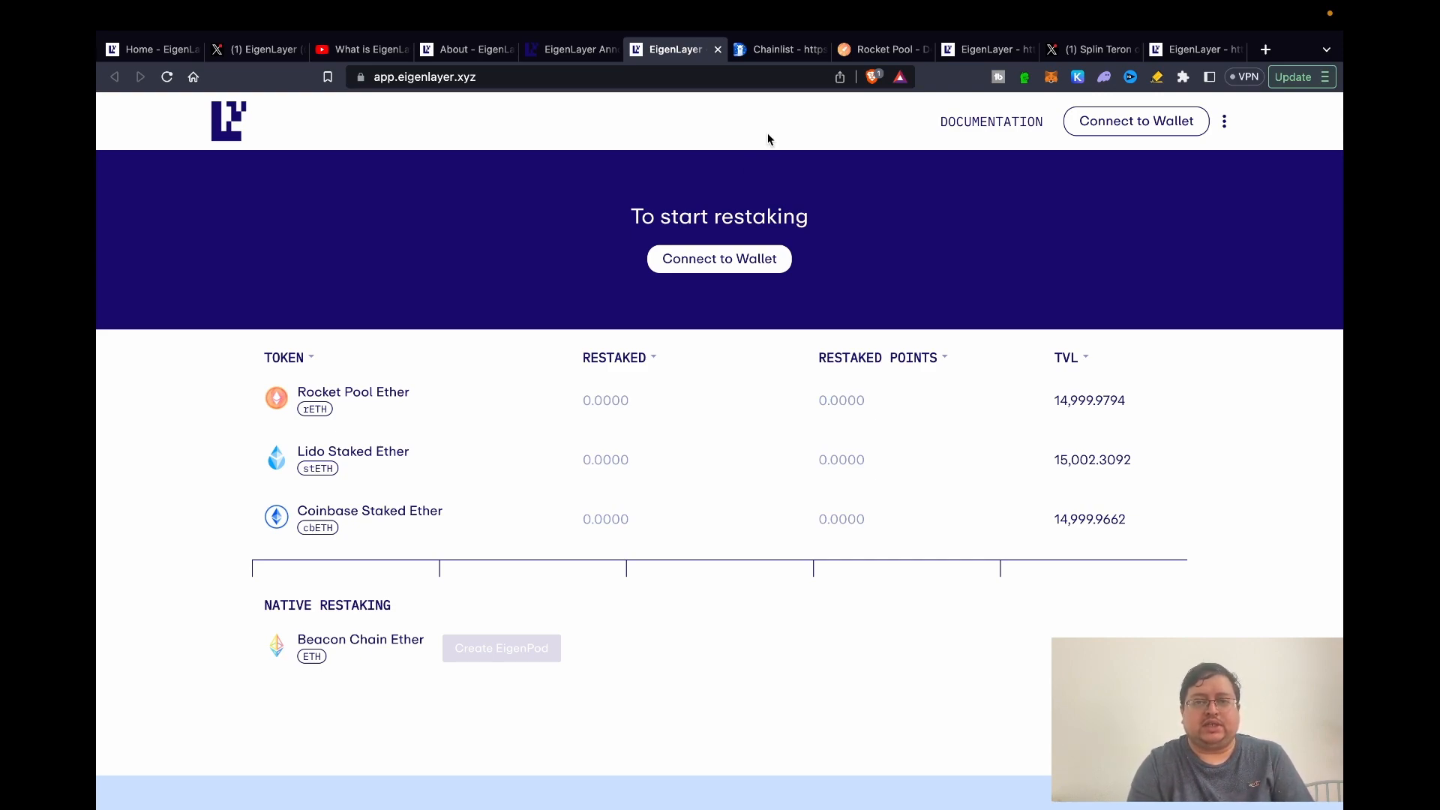
click(780, 49)
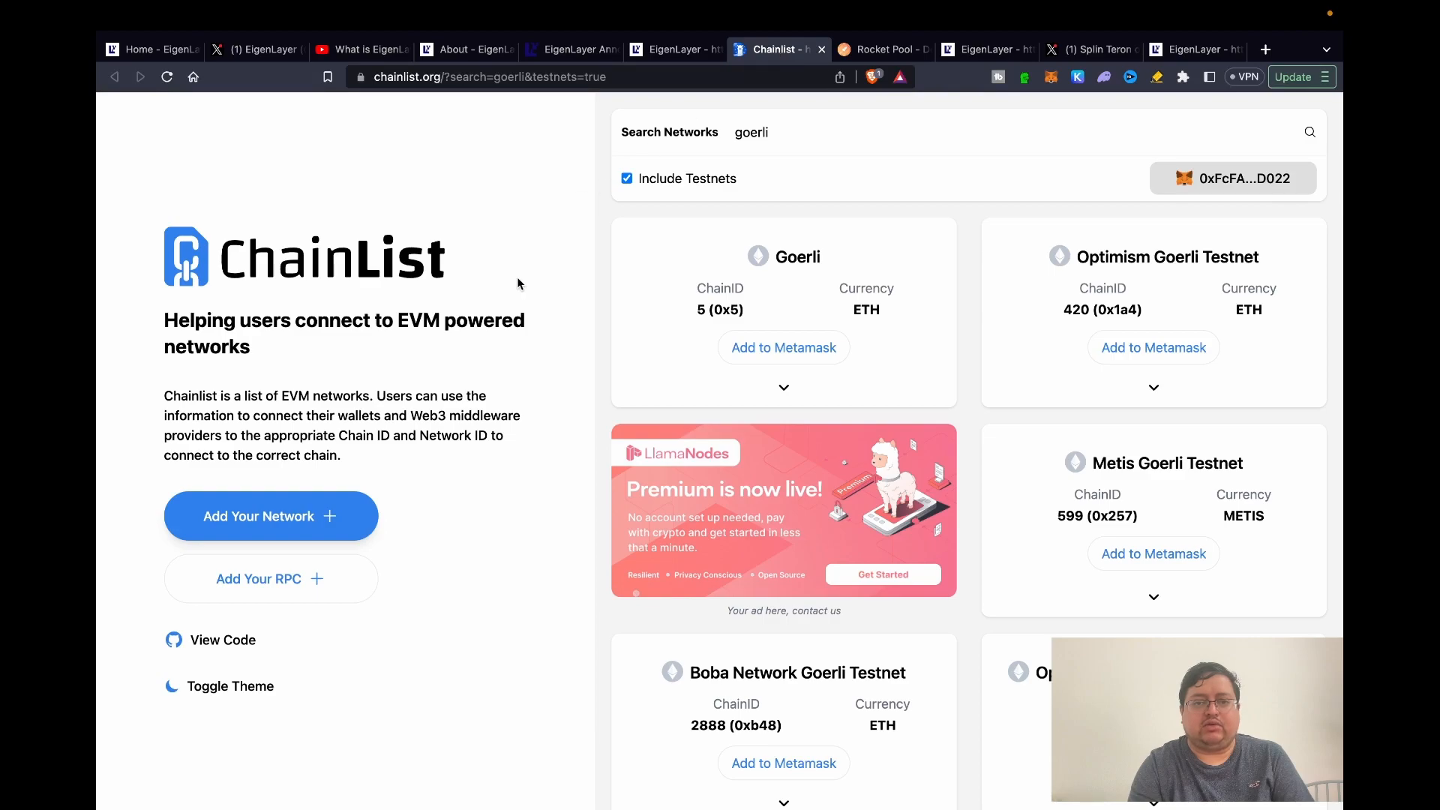
mouse_move(431, 255)
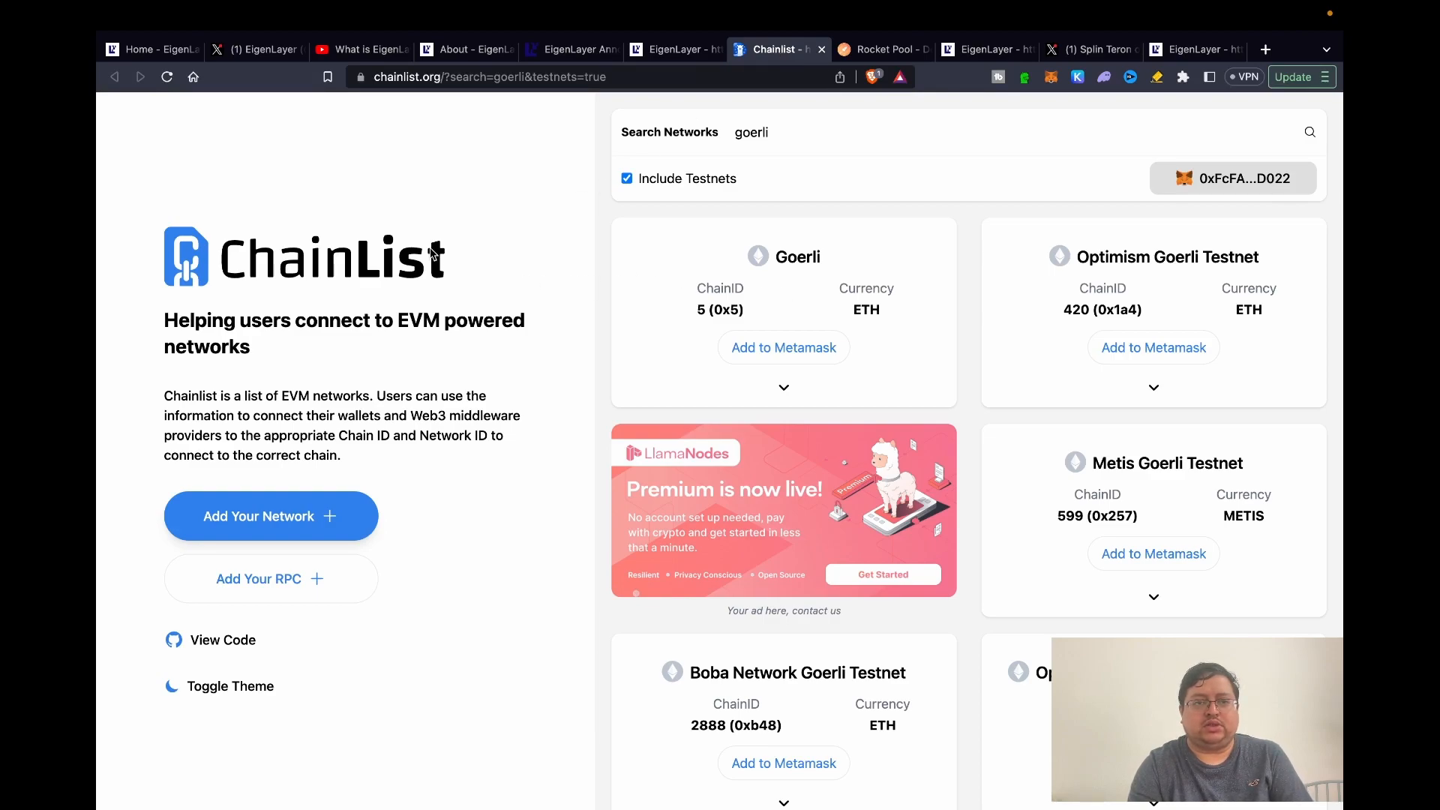
mouse_move(586, 204)
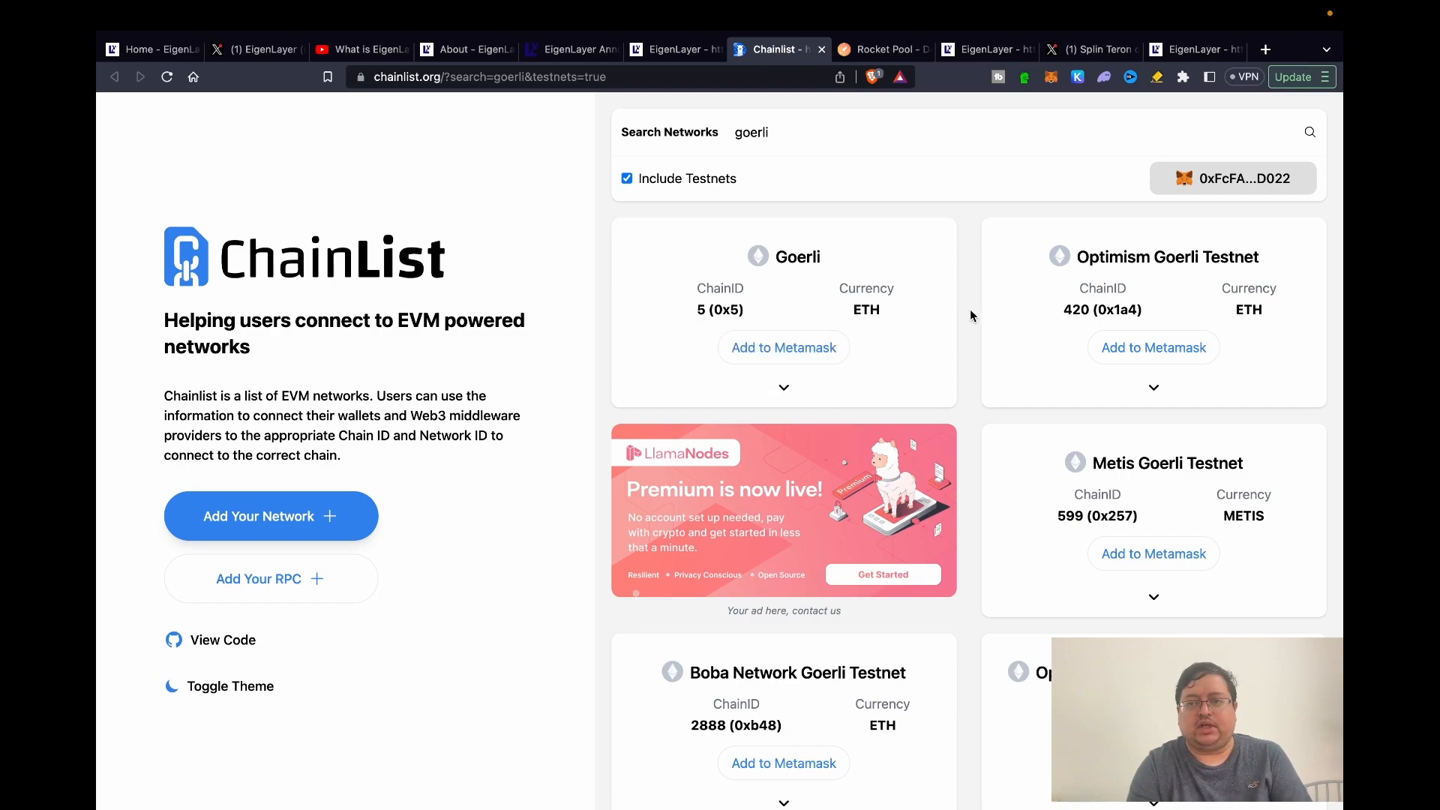
mouse_move(579, 172)
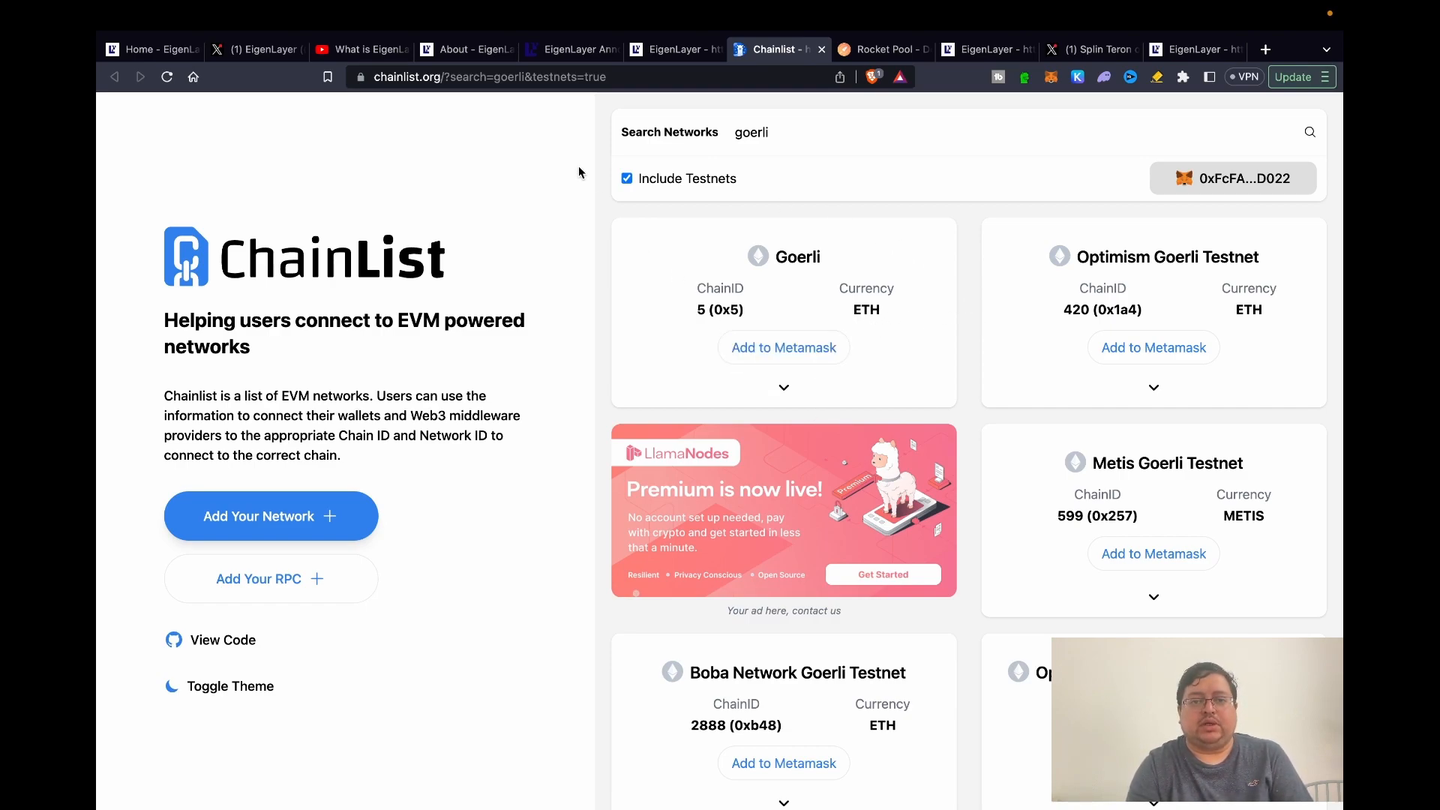
mouse_move(734, 305)
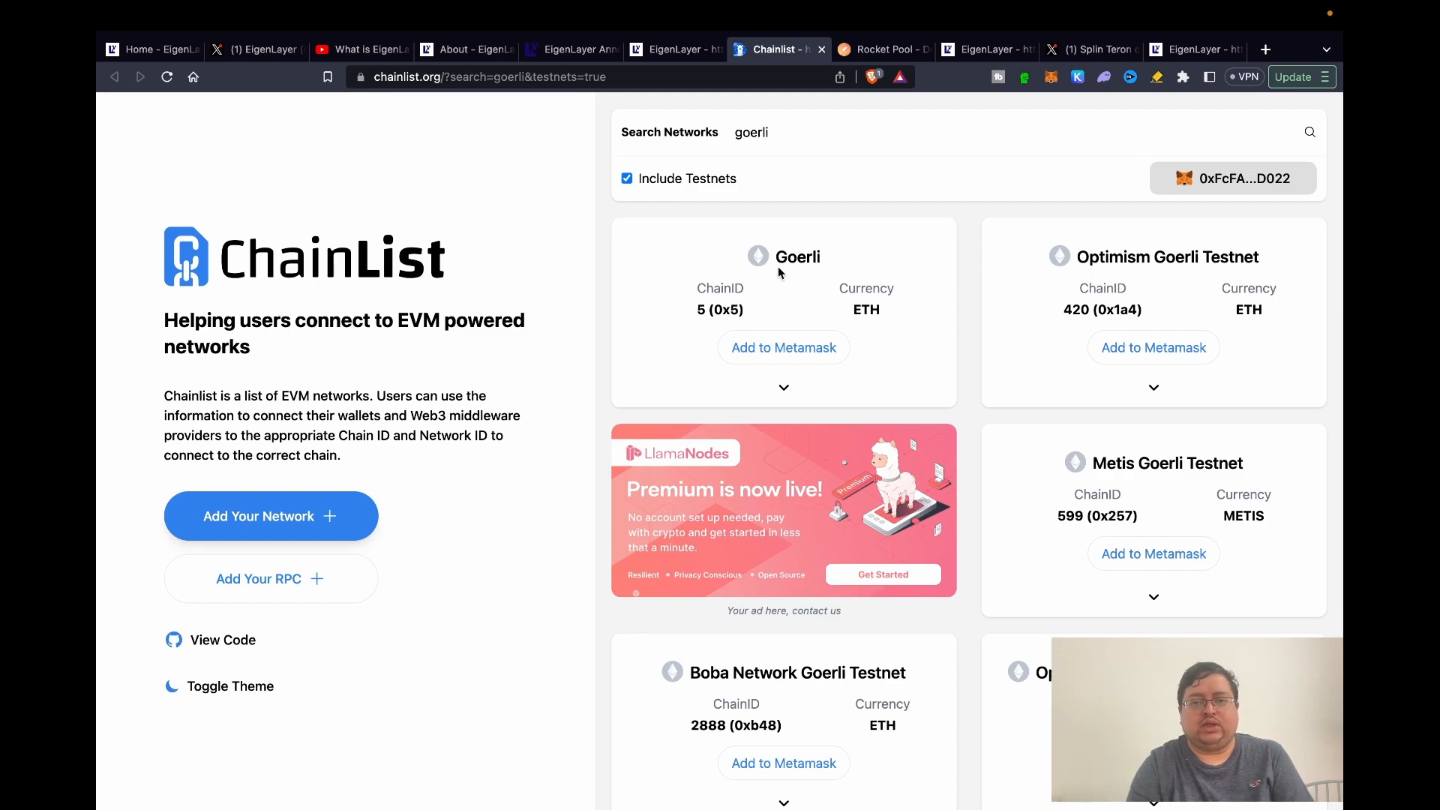
mouse_move(785, 269)
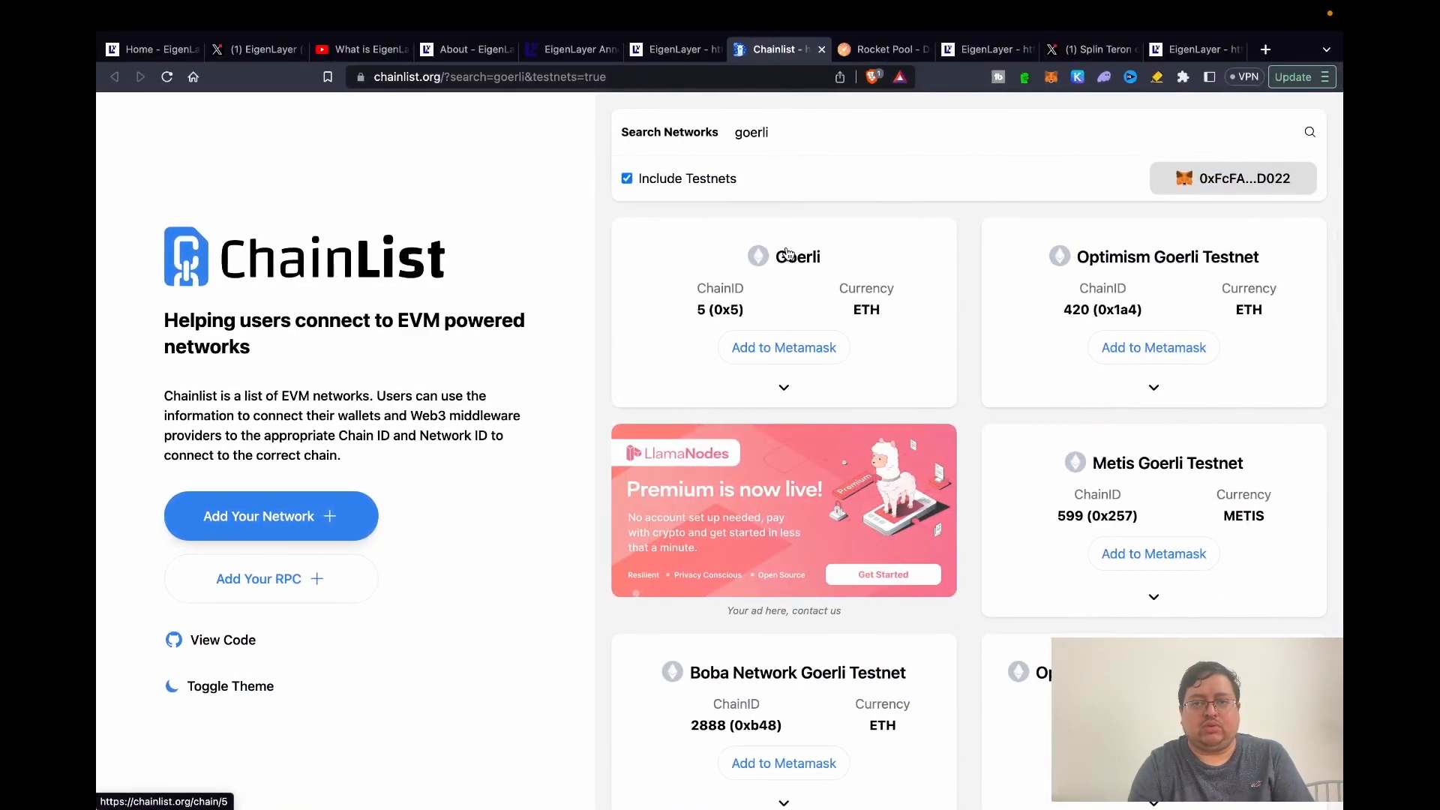
mouse_move(888, 54)
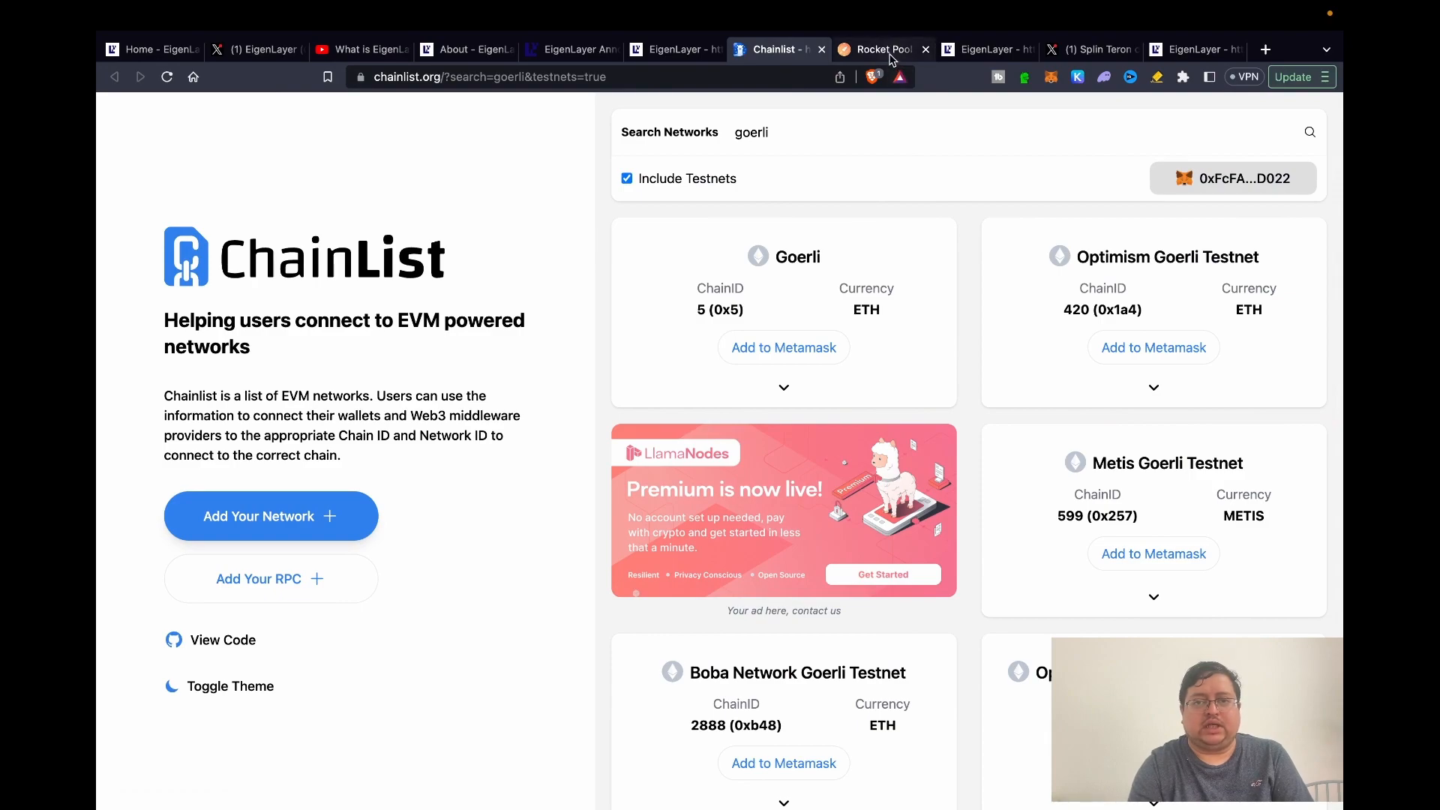
- Bring up the Rocket Pool testnet page for exchanging ETH into rETH
click(879, 48)
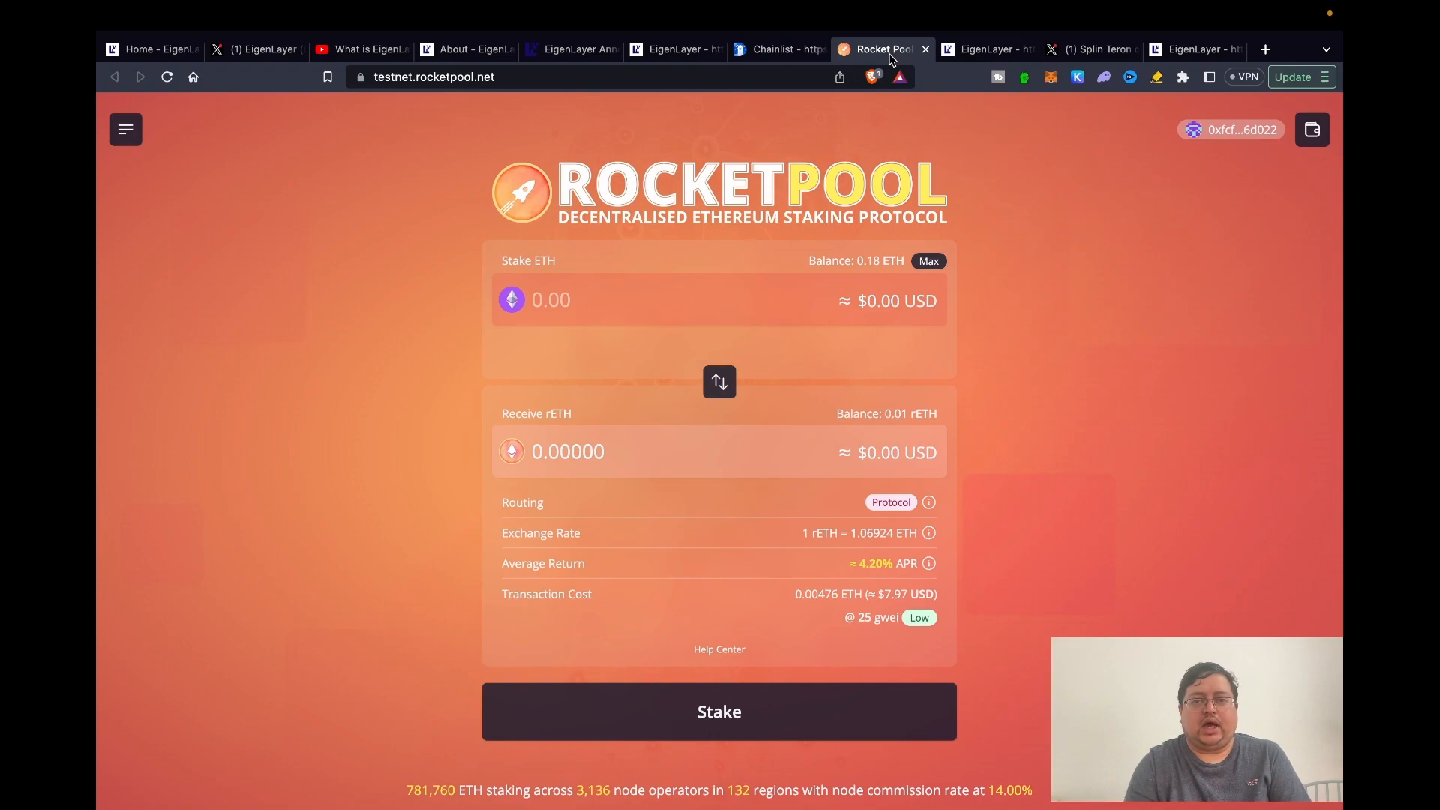
mouse_move(584, 181)
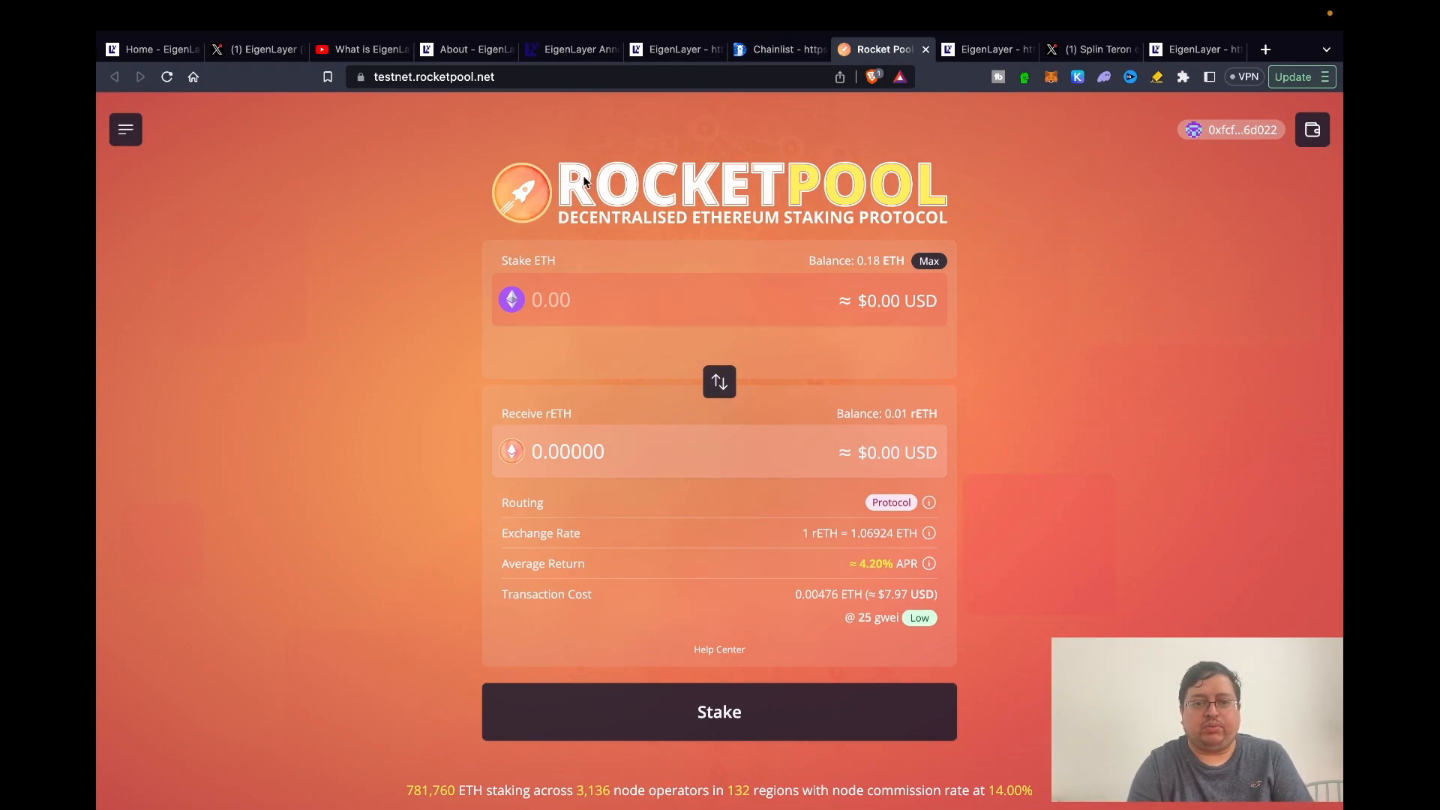
mouse_move(357, 90)
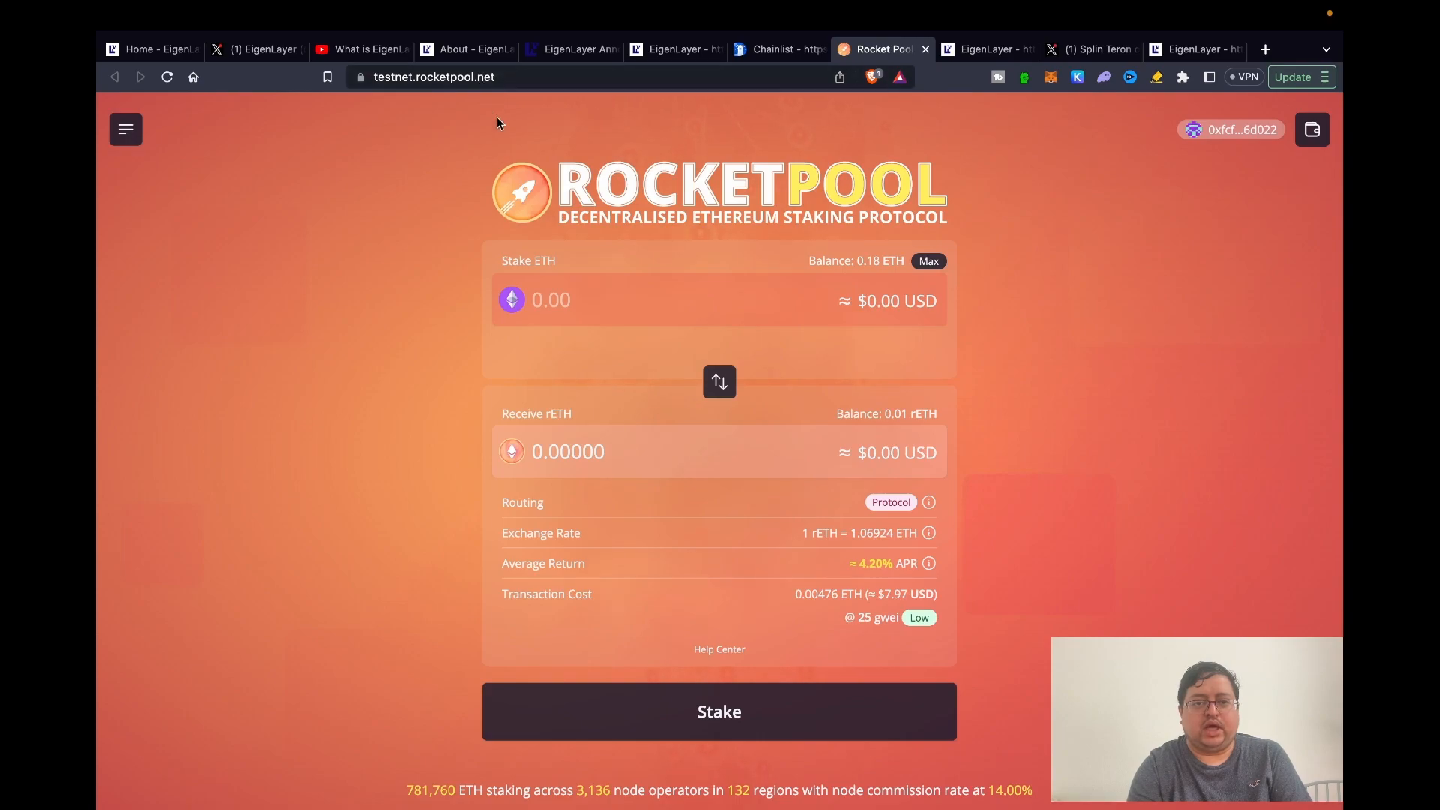
- Activate the Stake ETH amount field against the 0.18 ETH balance
click(643, 300)
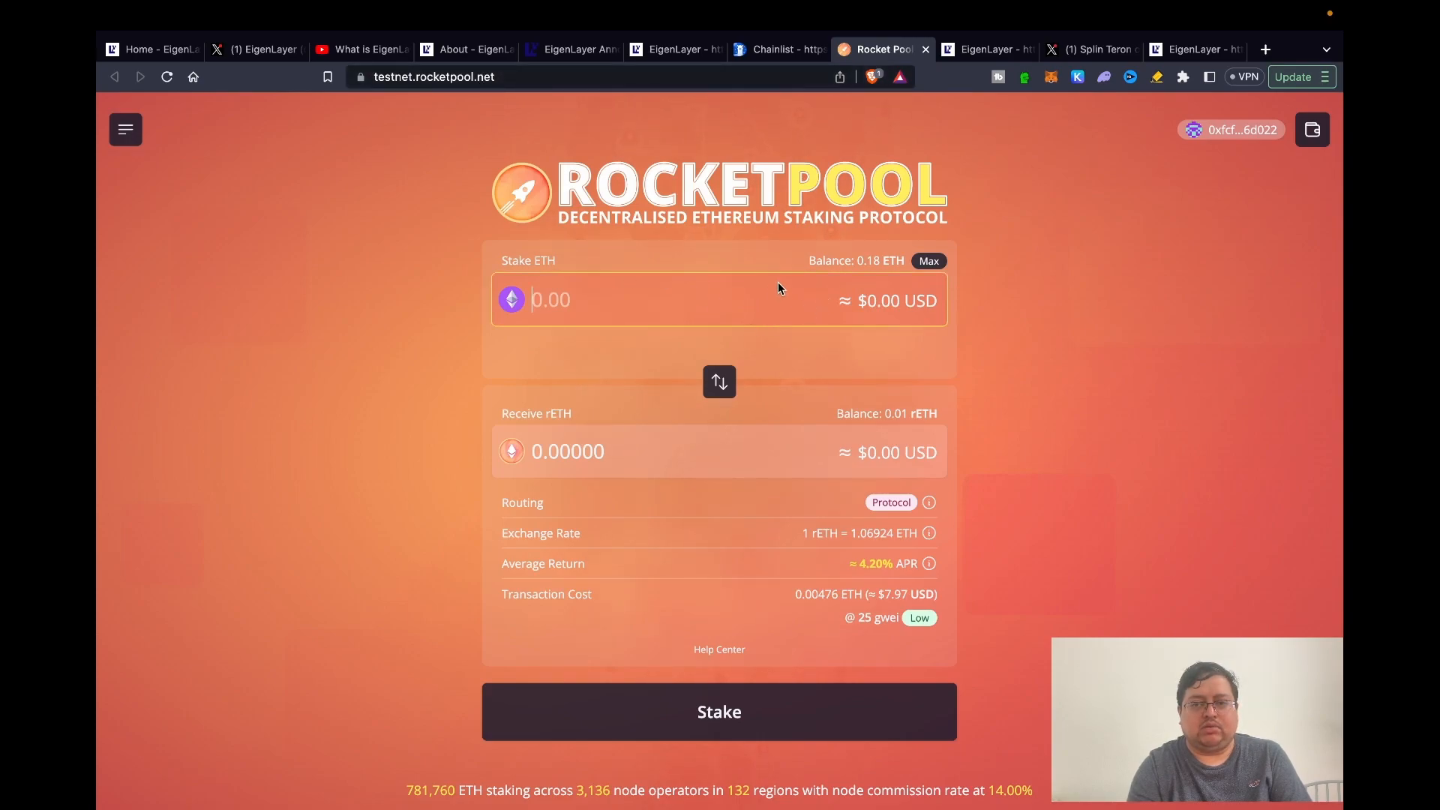
mouse_move(667, 631)
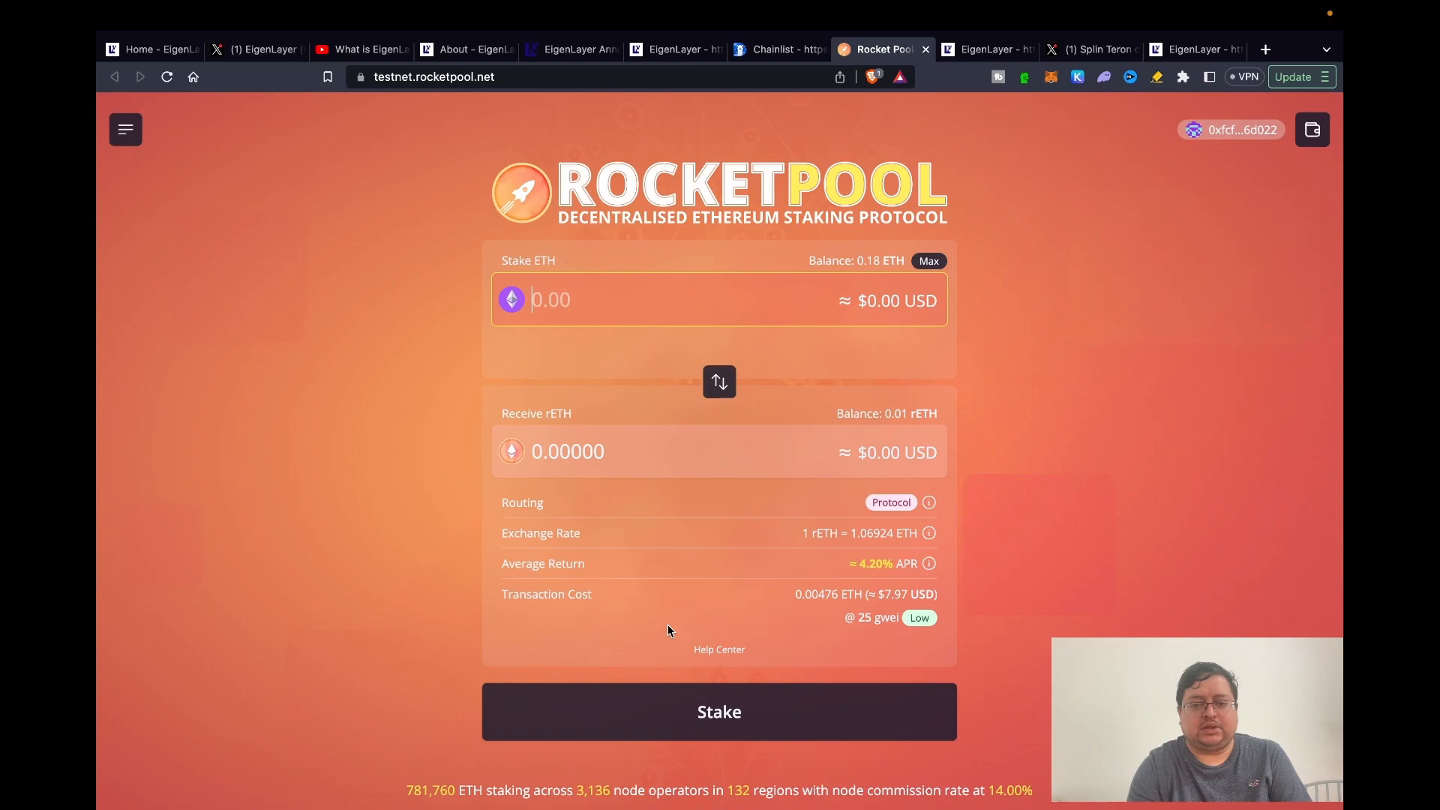
mouse_move(804, 435)
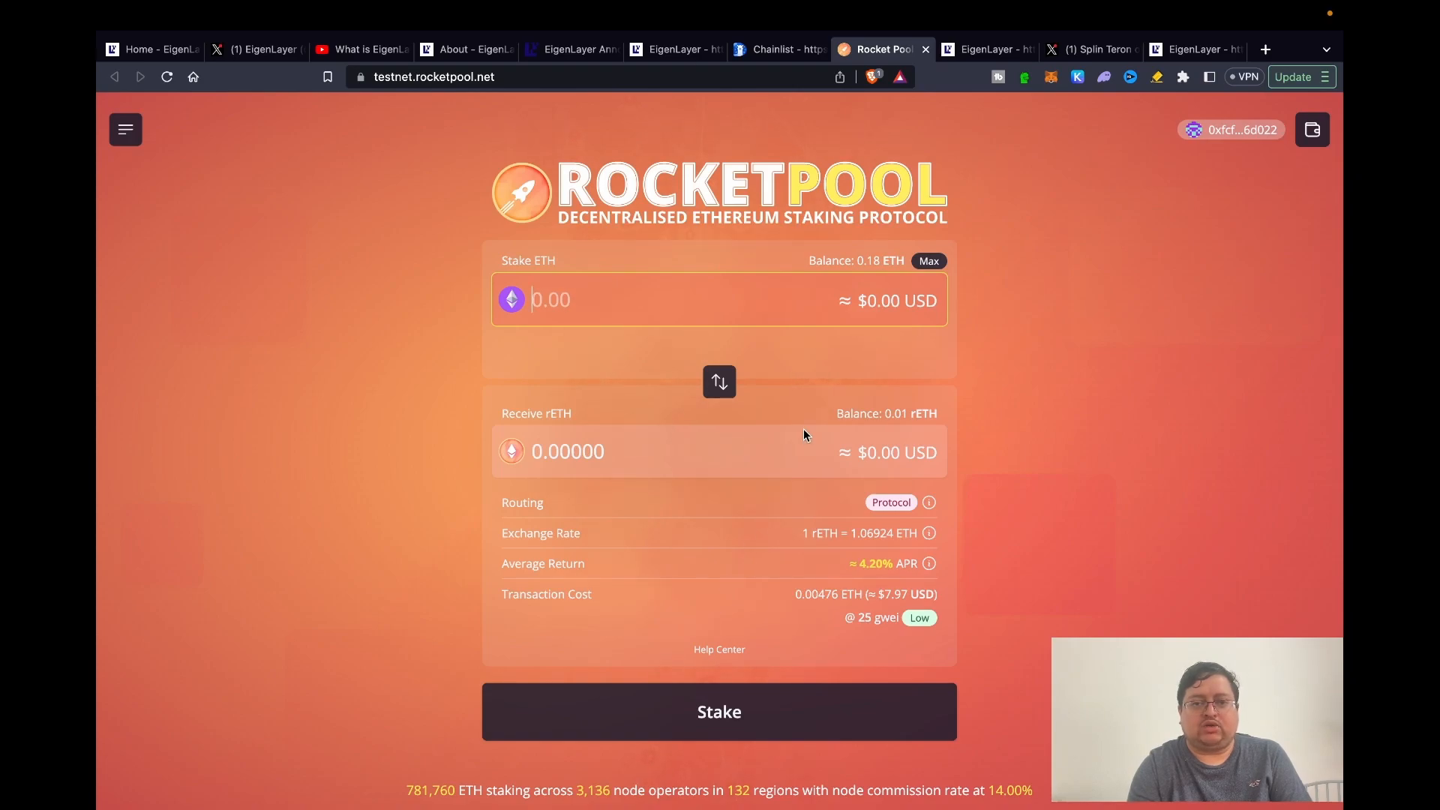
mouse_move(815, 371)
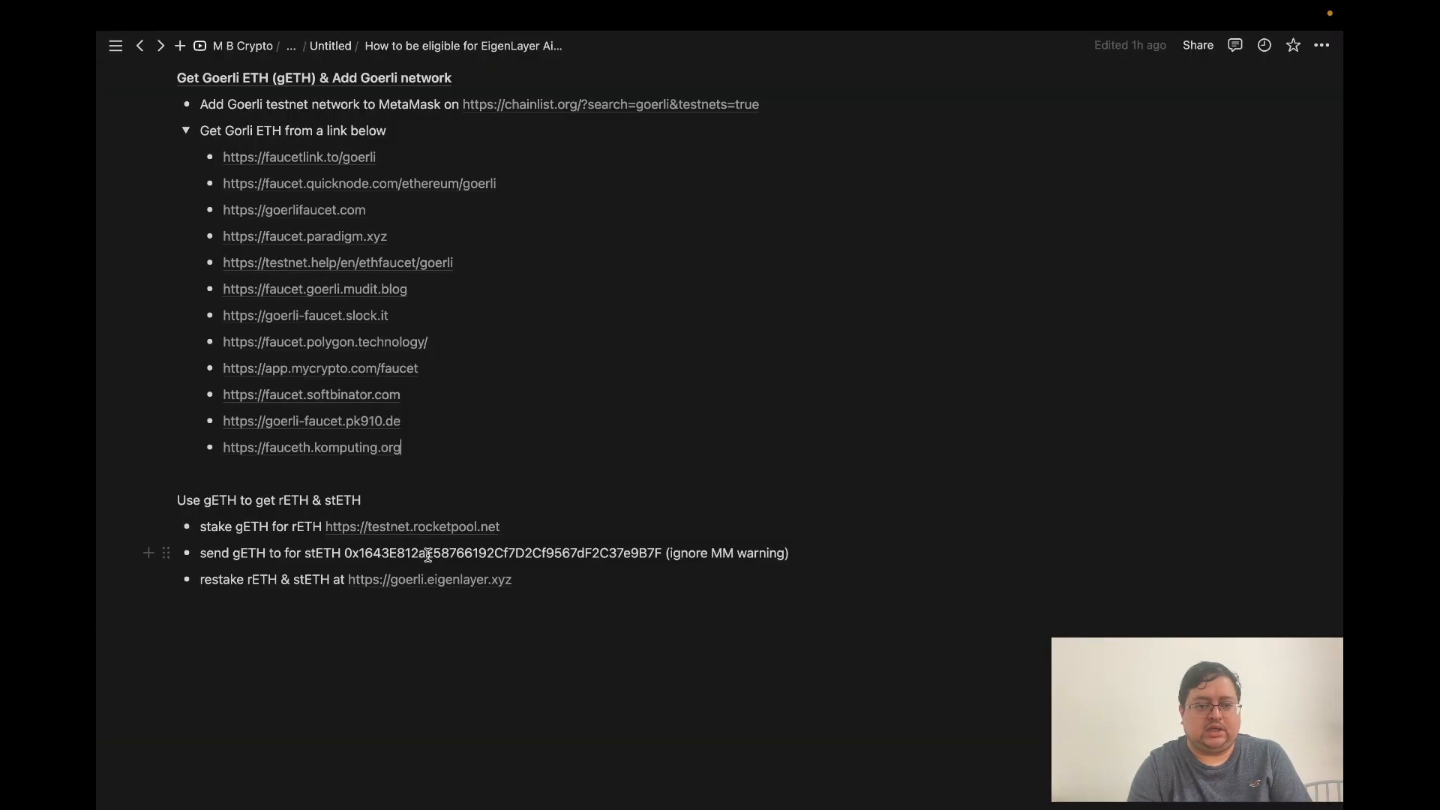
- Select the stETH contract address in the Notion notes and copy it
drag(346, 552, 601, 552)
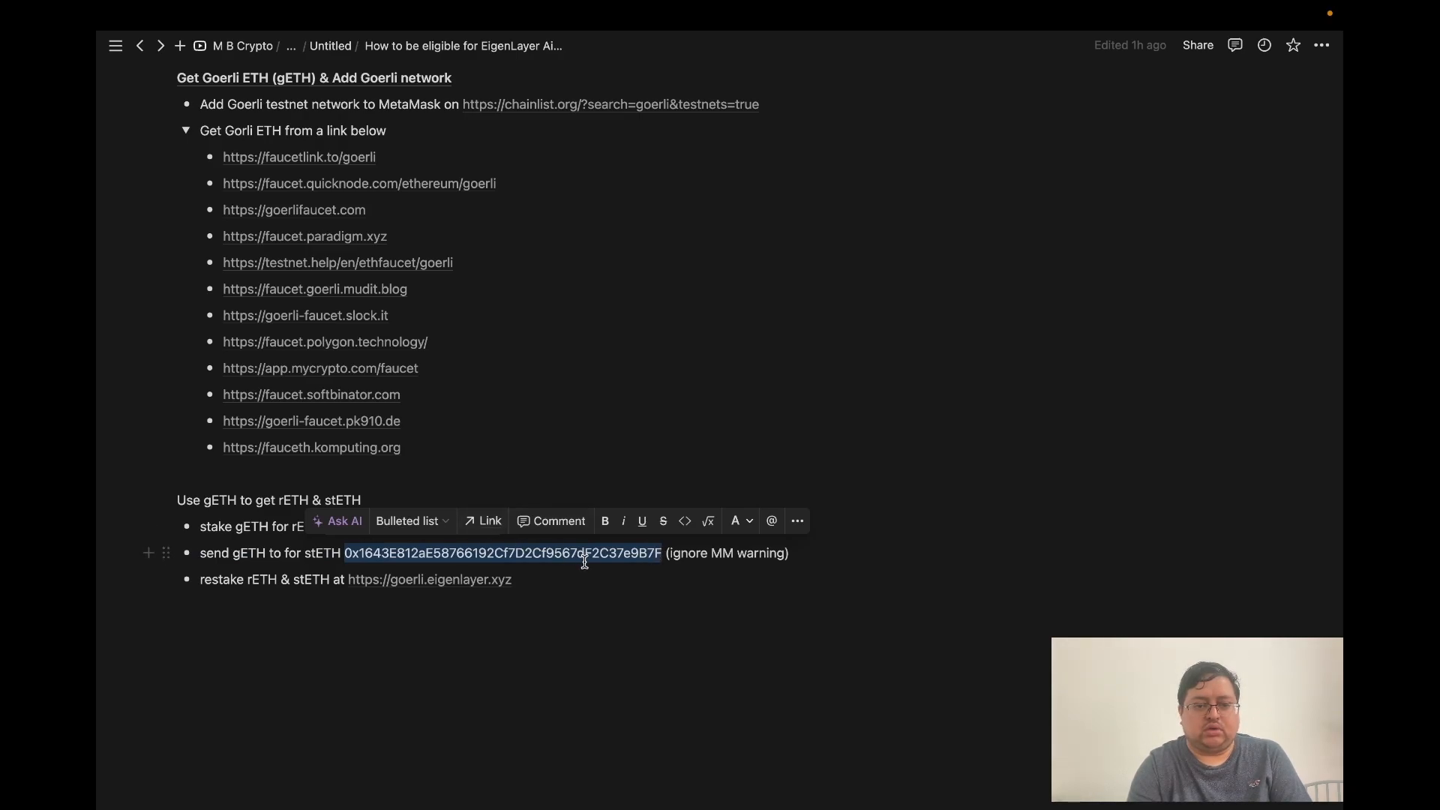
right_click(583, 552)
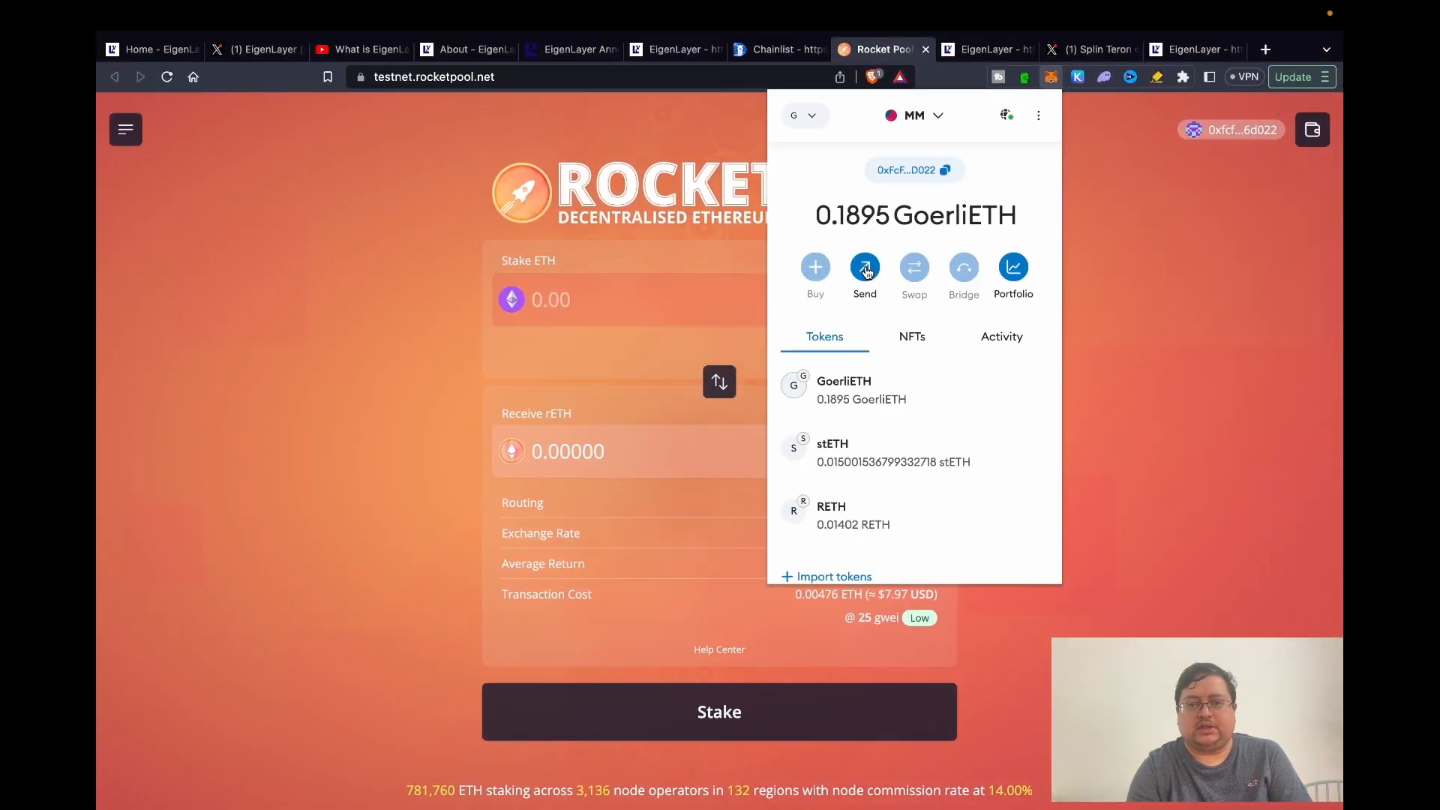
- Fill a MetaMask send of 0.01 GoerliETH to the stETH contract, then cancel it
click(863, 271)
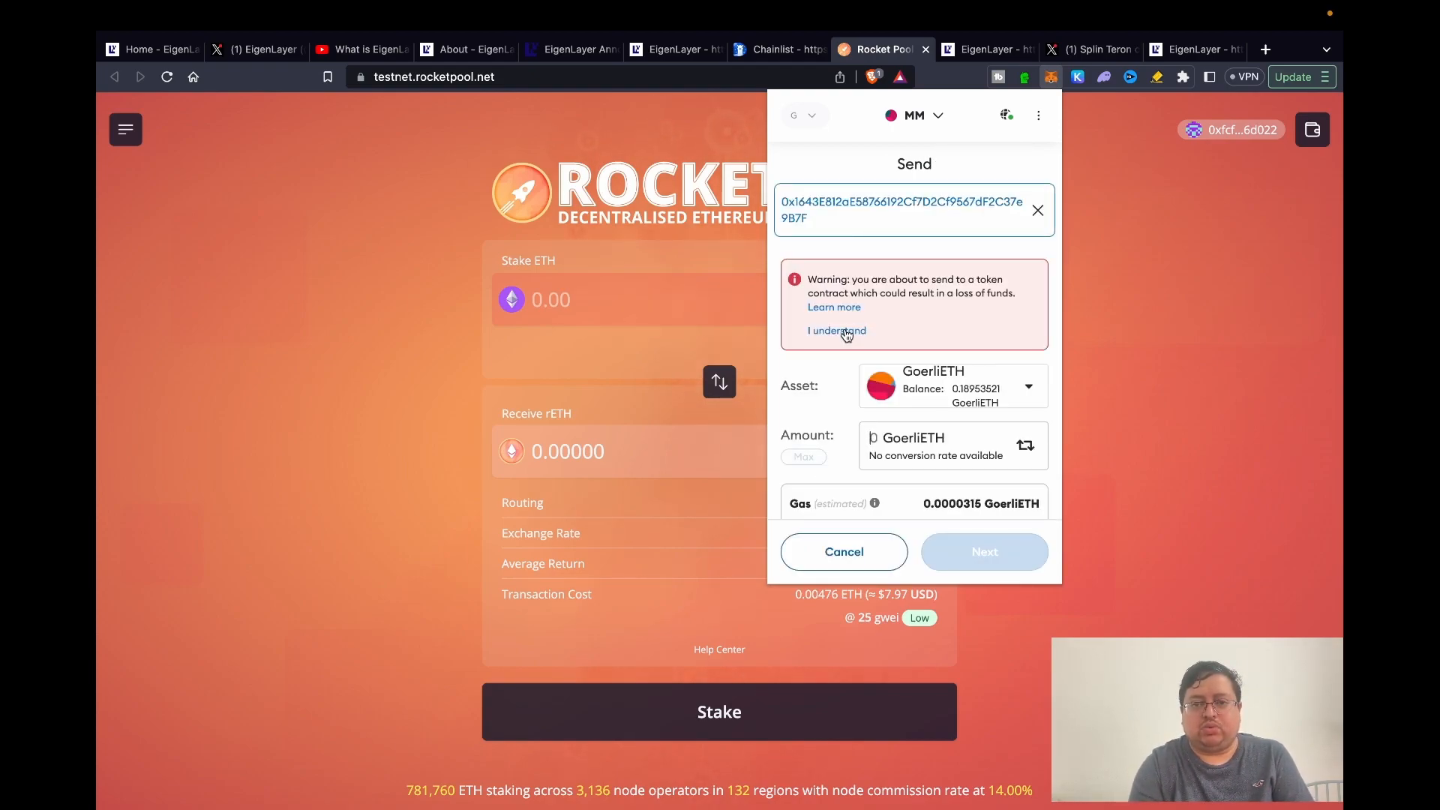
click(835, 330)
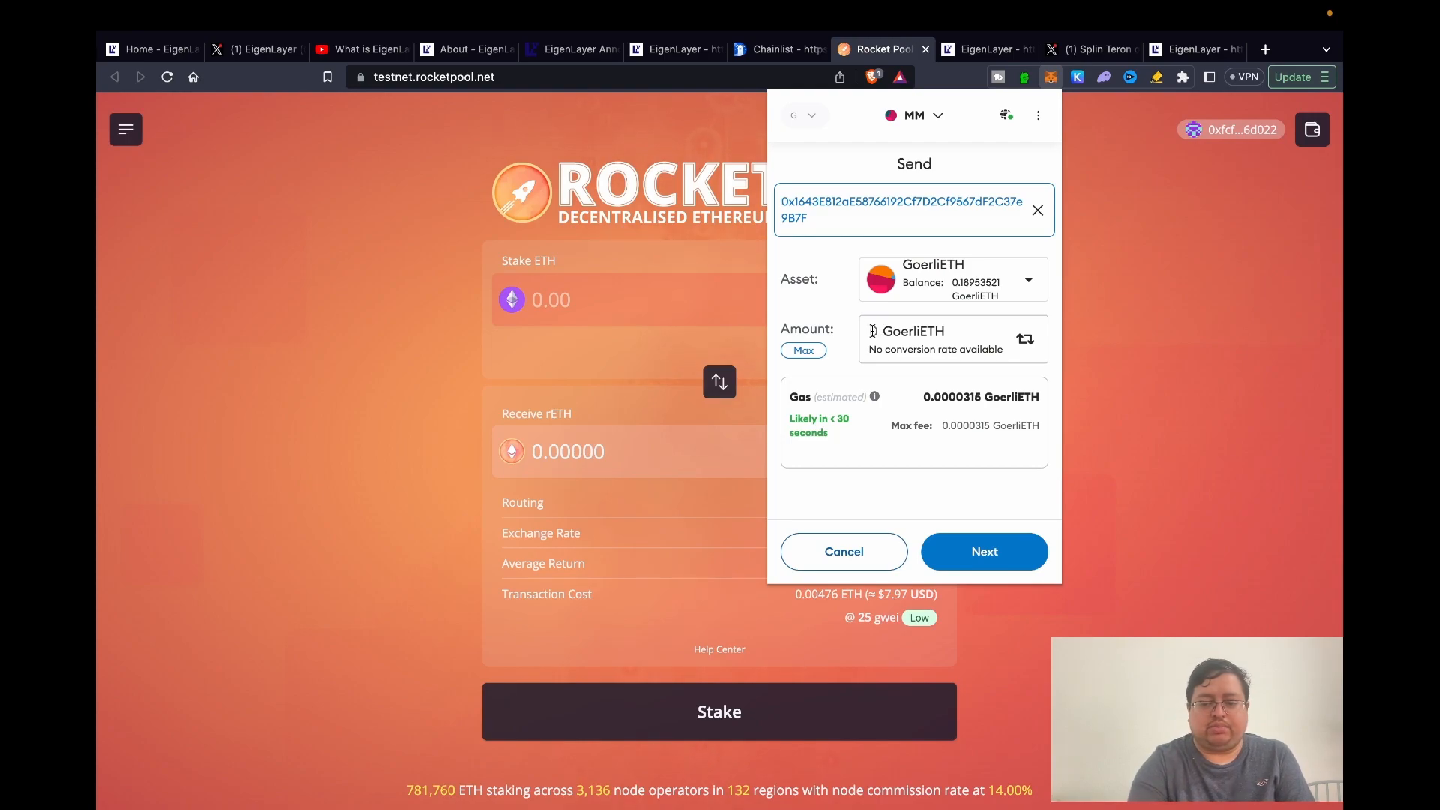
text(0.01)
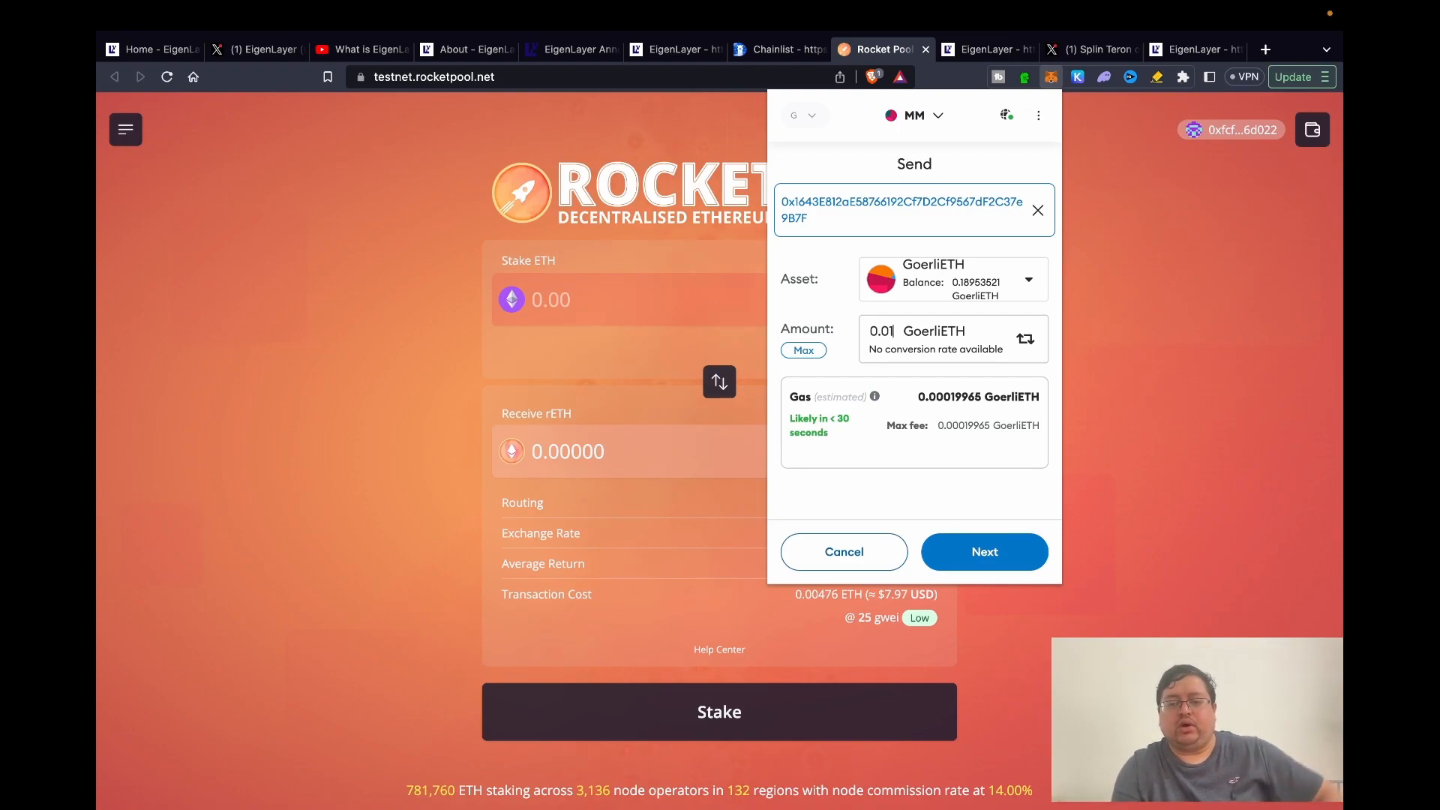
mouse_move(962, 512)
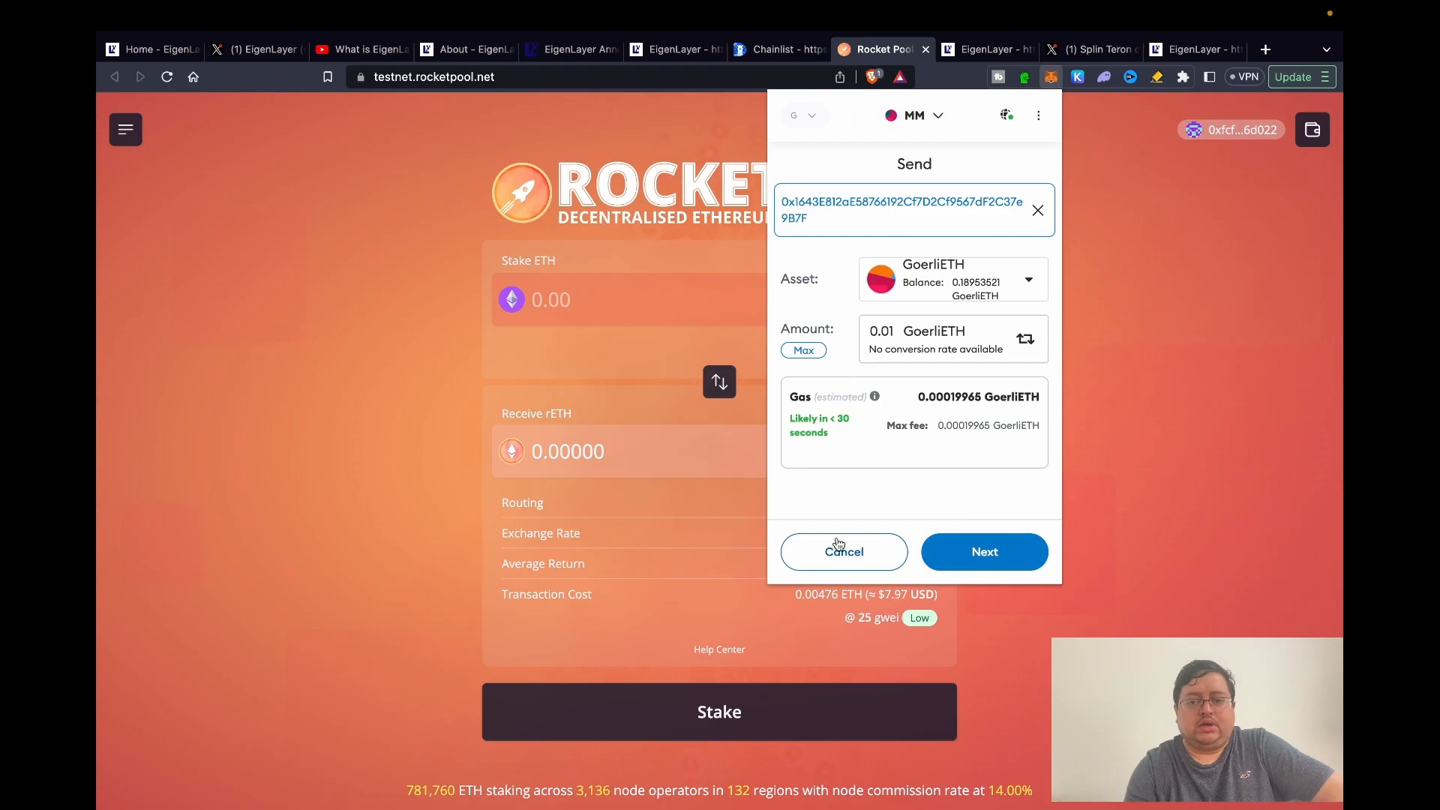
click(843, 551)
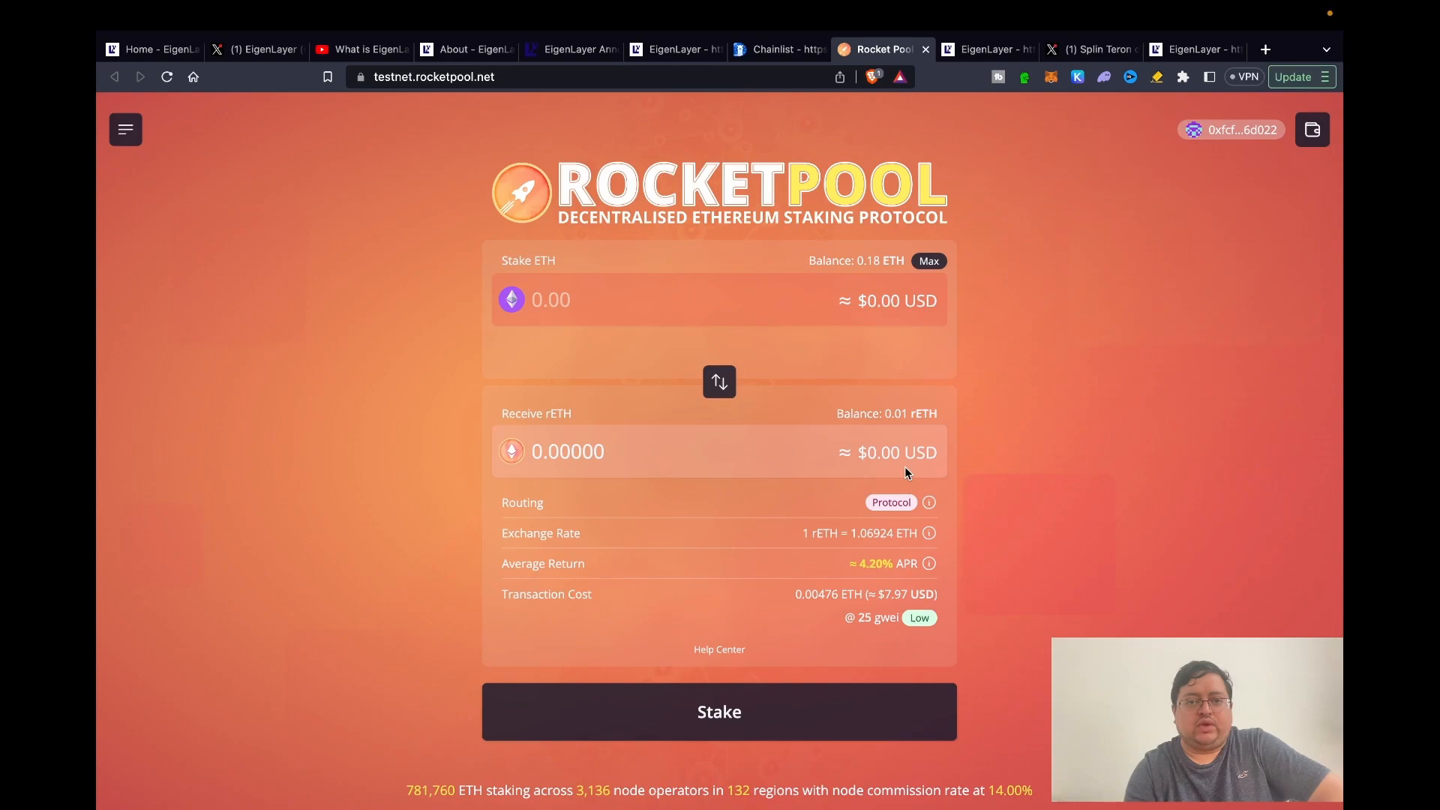
mouse_move(1149, 290)
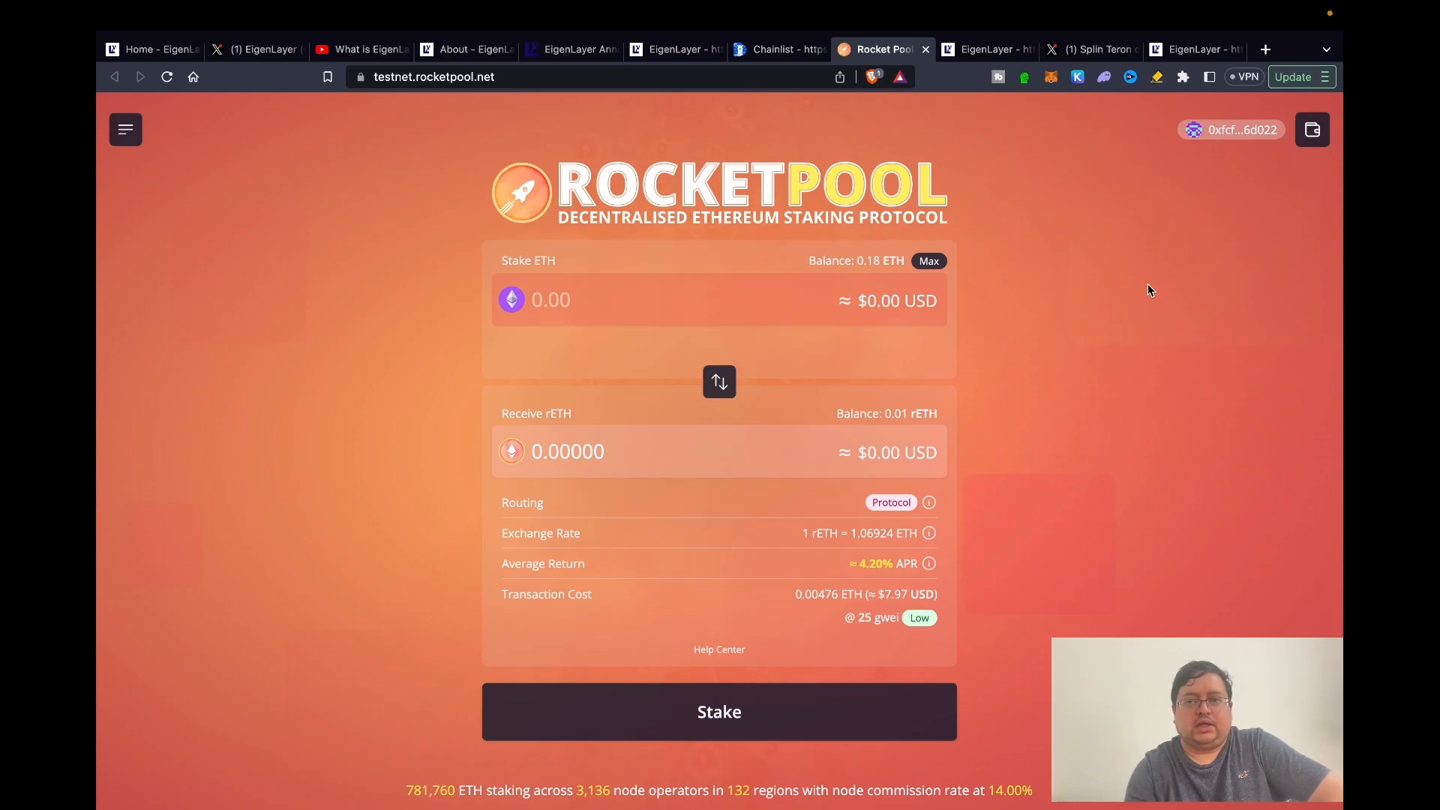
mouse_move(986, 151)
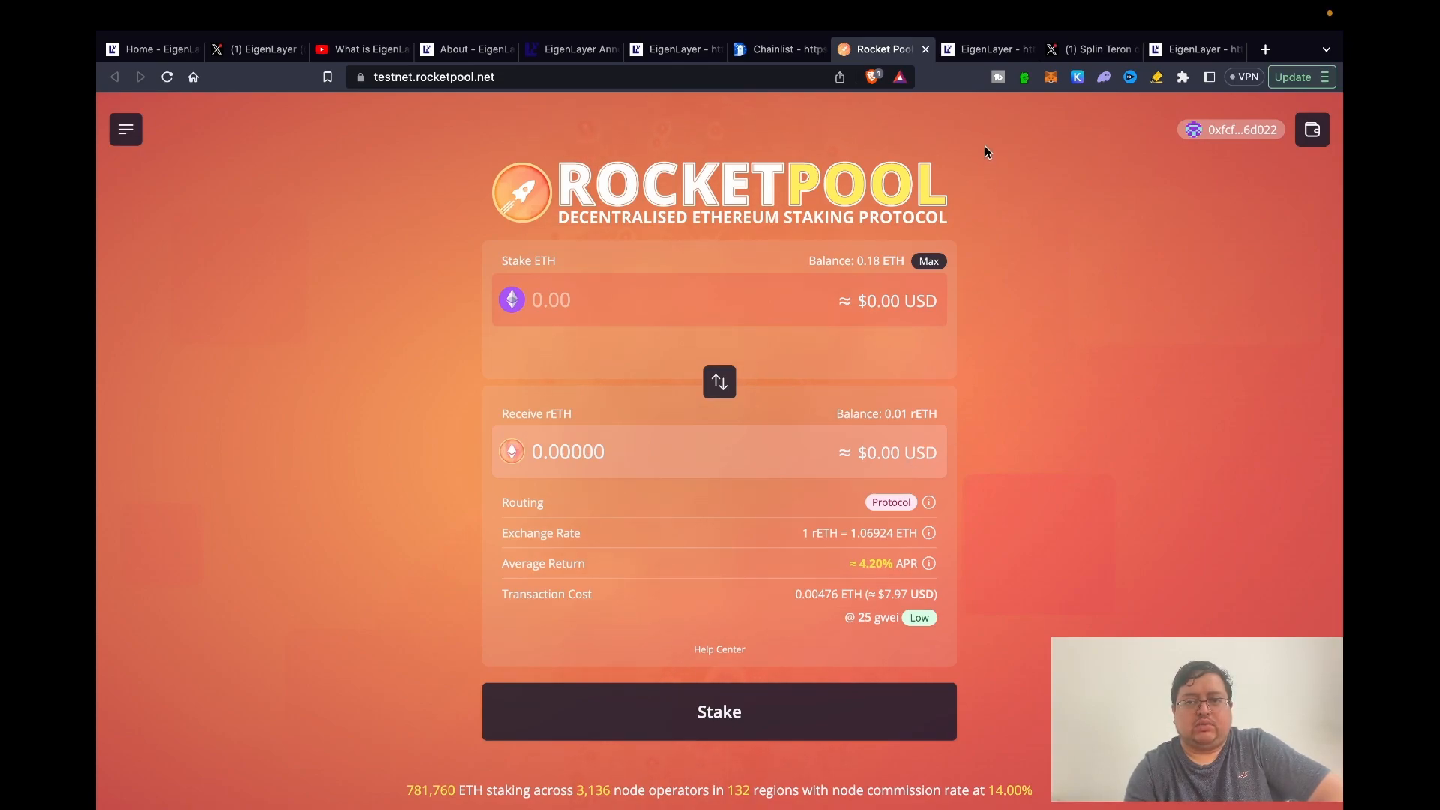
- Switch to goerli.eigenlayer.xyz, showing 0.0000 ETH restaked
click(985, 48)
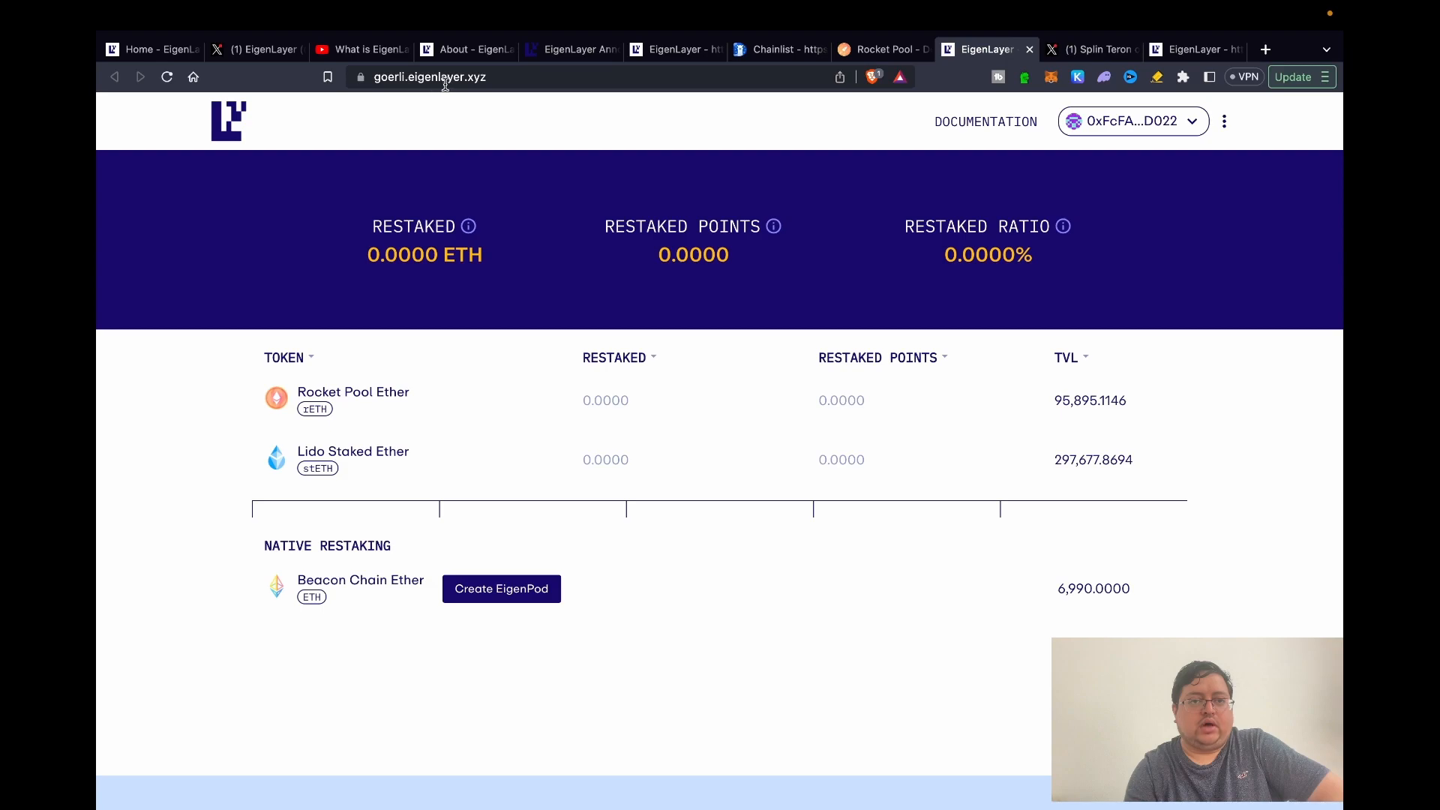
mouse_move(697, 446)
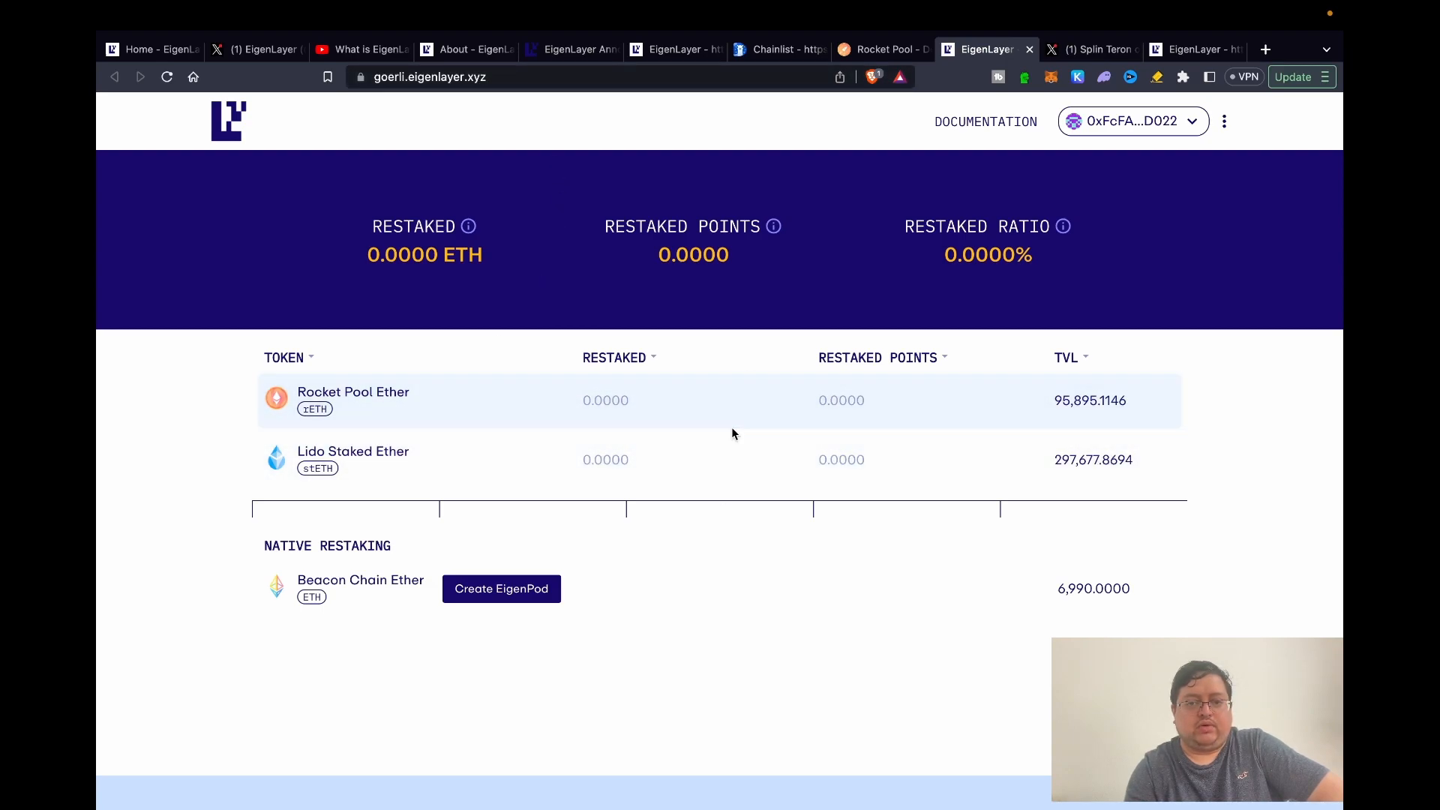
click(353, 392)
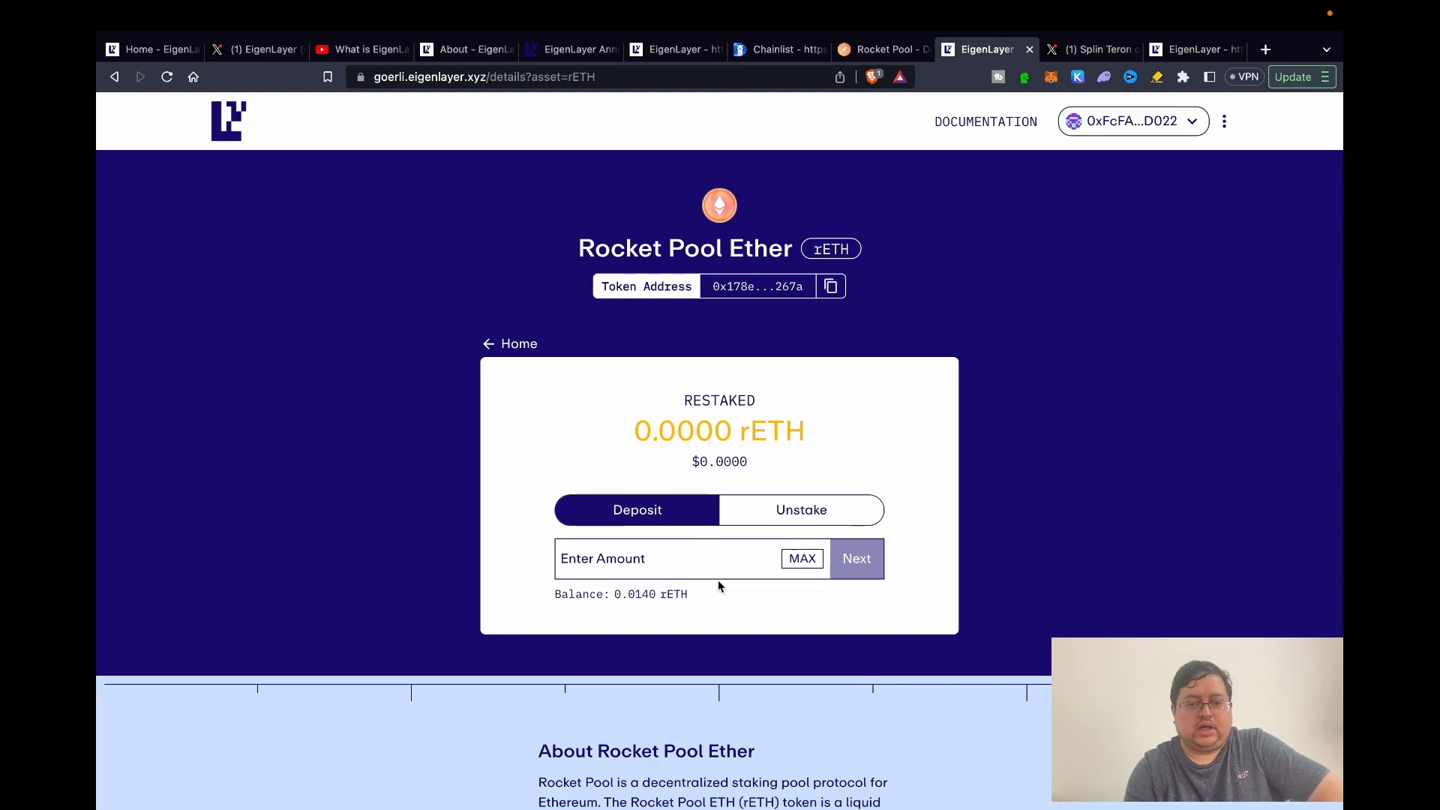
click(800, 558)
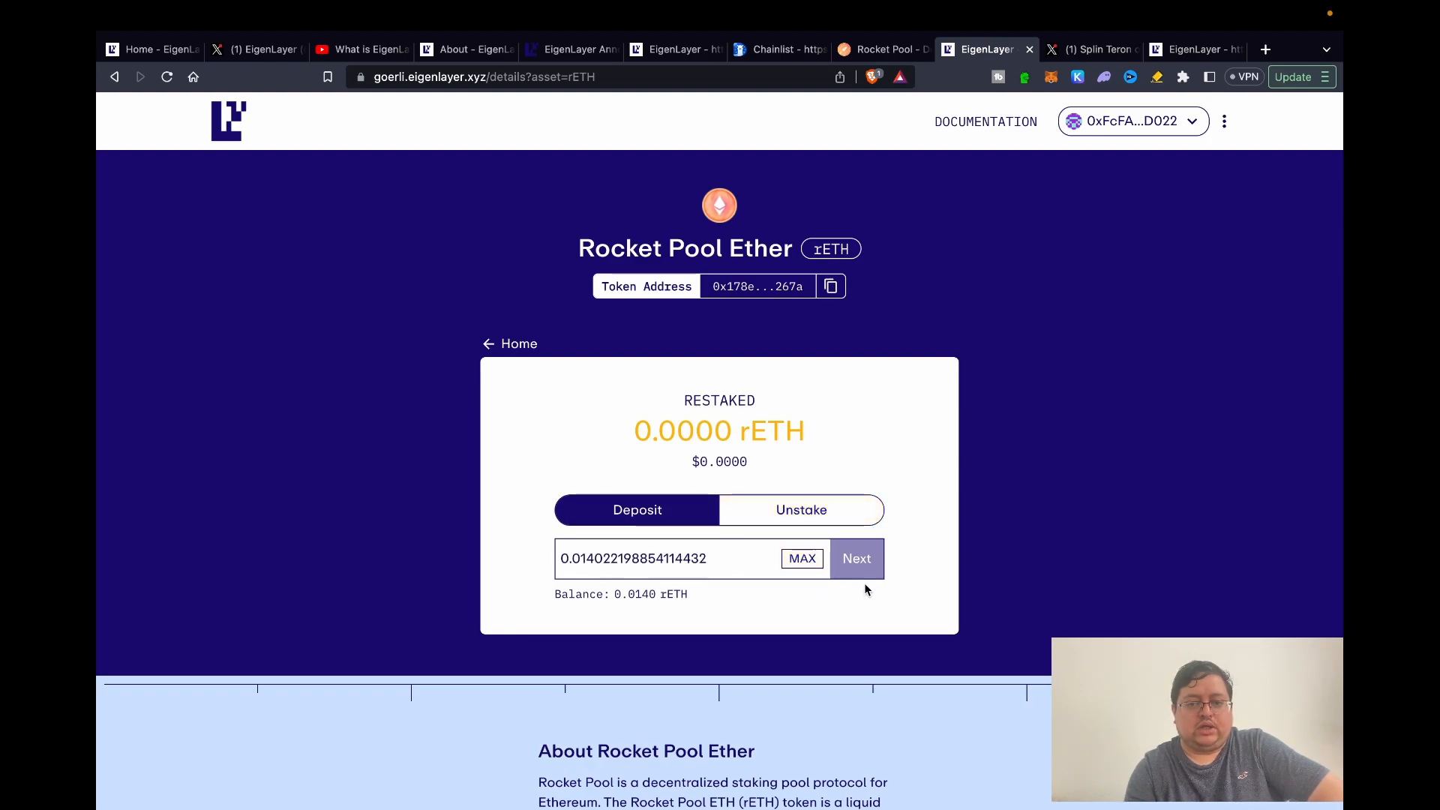
mouse_move(866, 615)
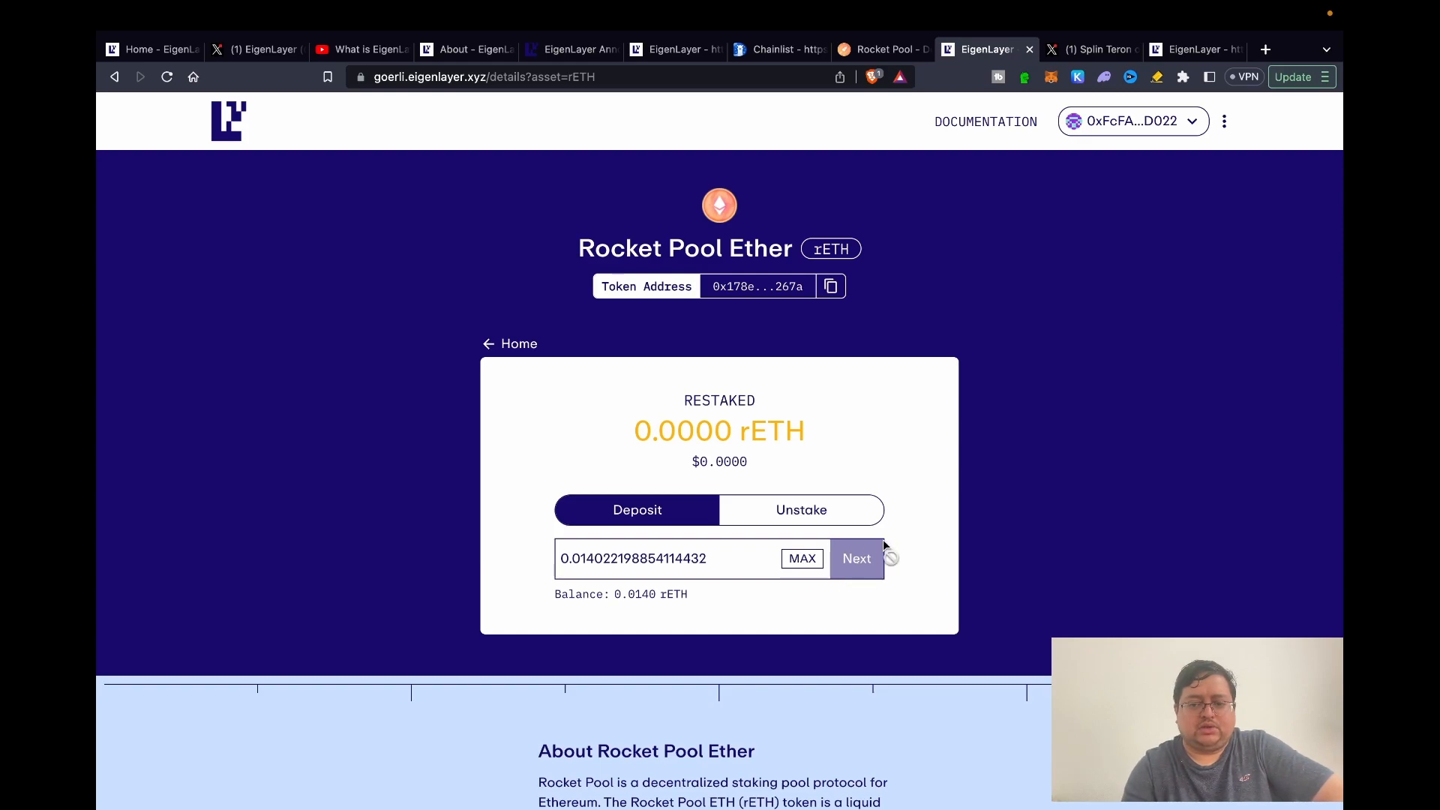
mouse_move(796, 585)
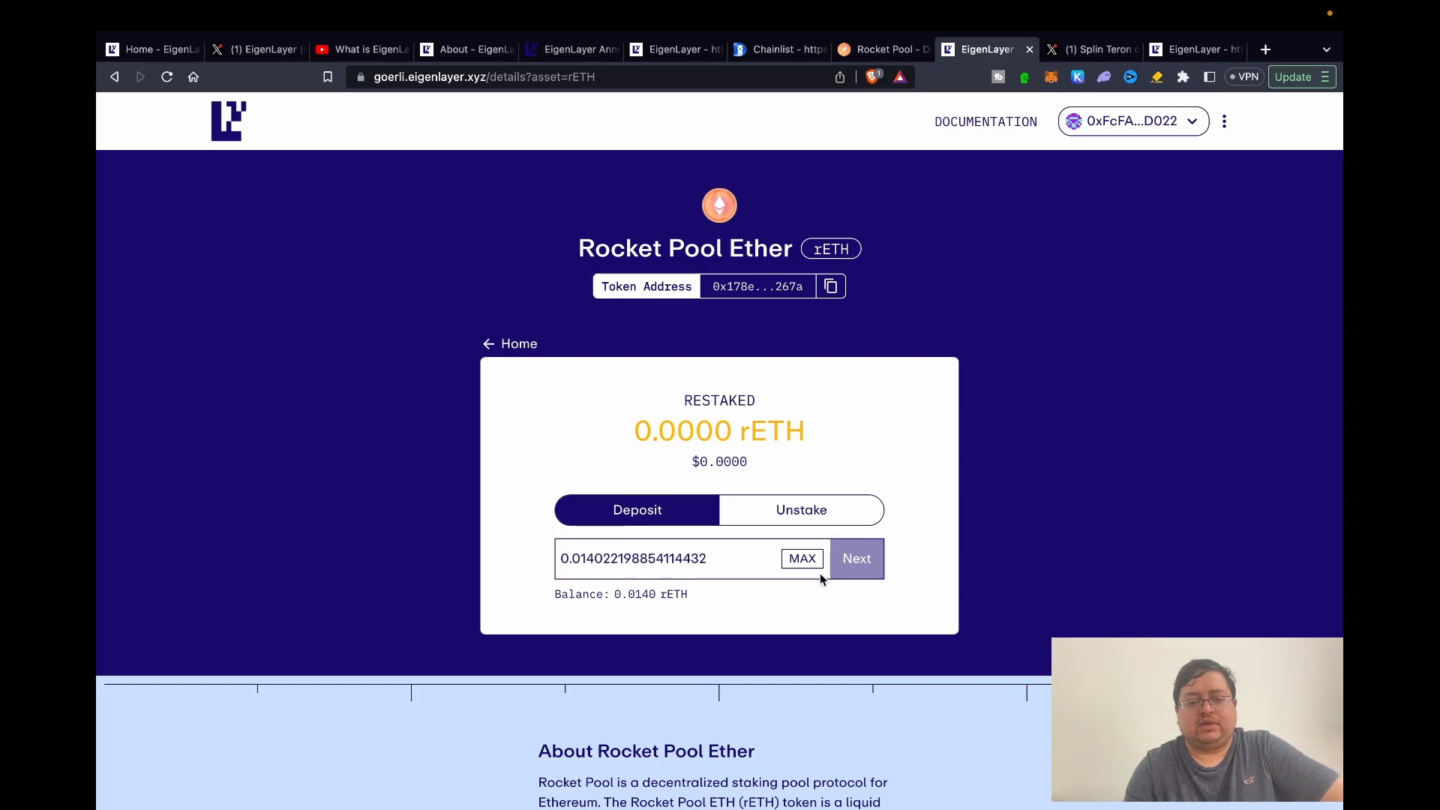
mouse_move(873, 611)
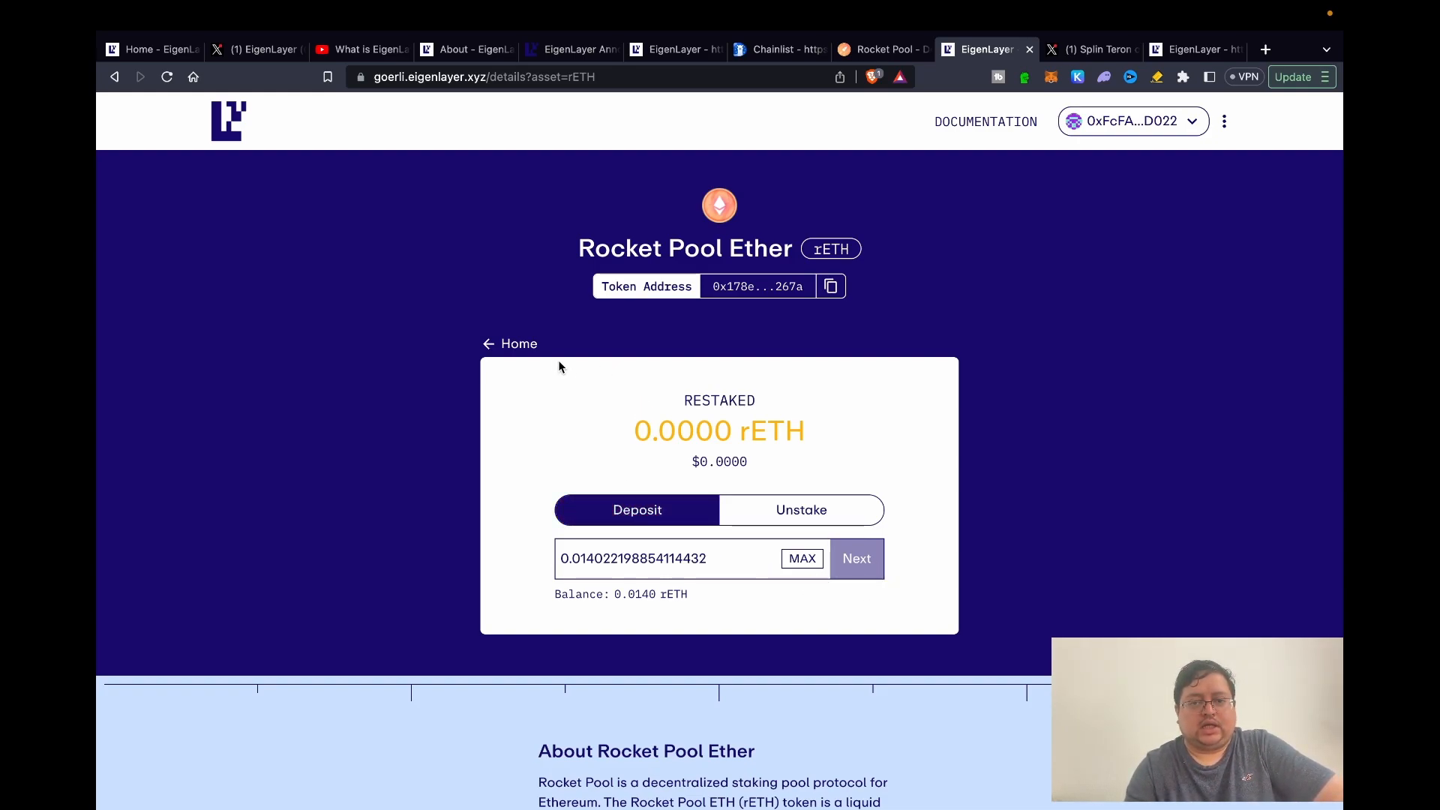
click(511, 344)
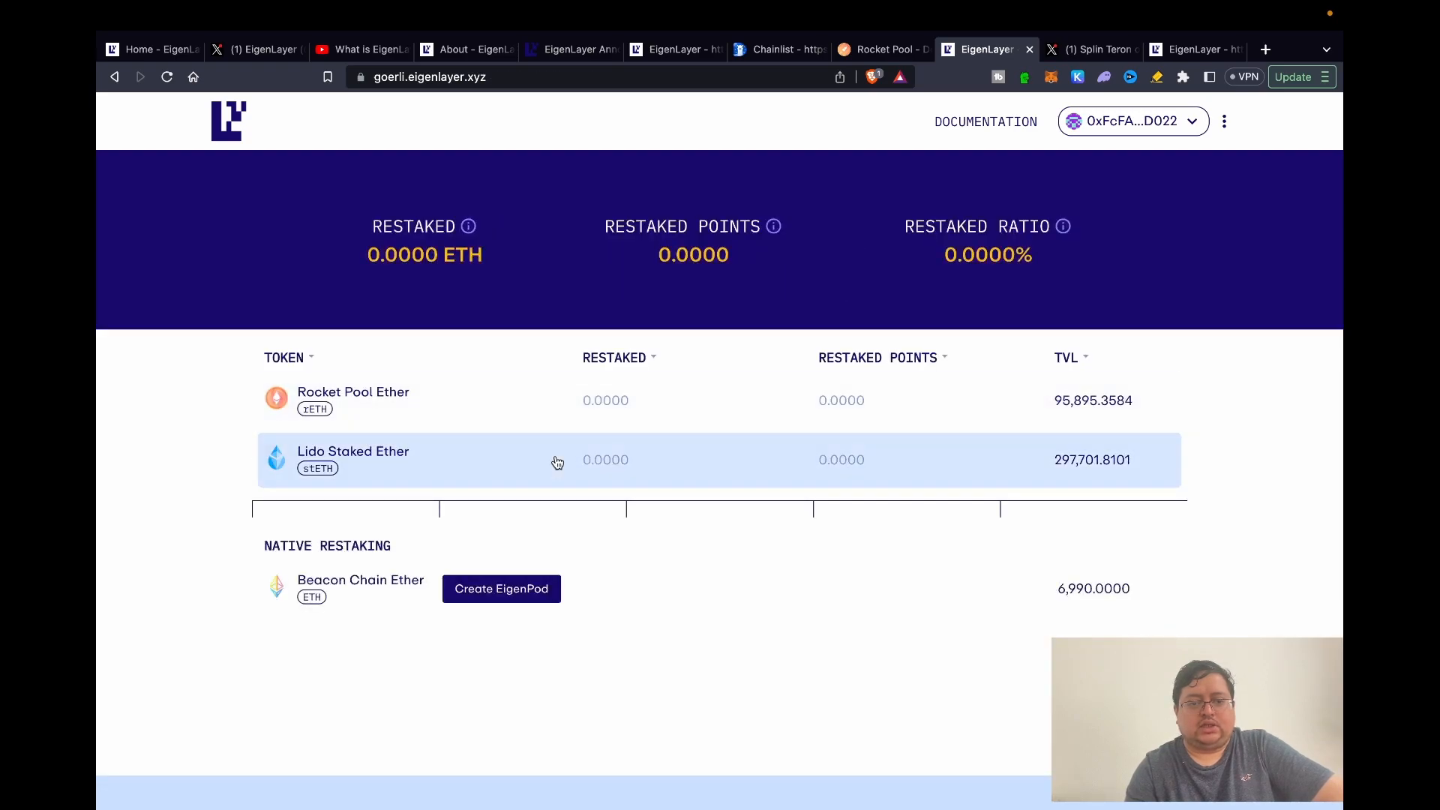
- View the Lido Staked Ether page with 0.0150 stETH, then the X post on Eigen's dual-token model
click(353, 451)
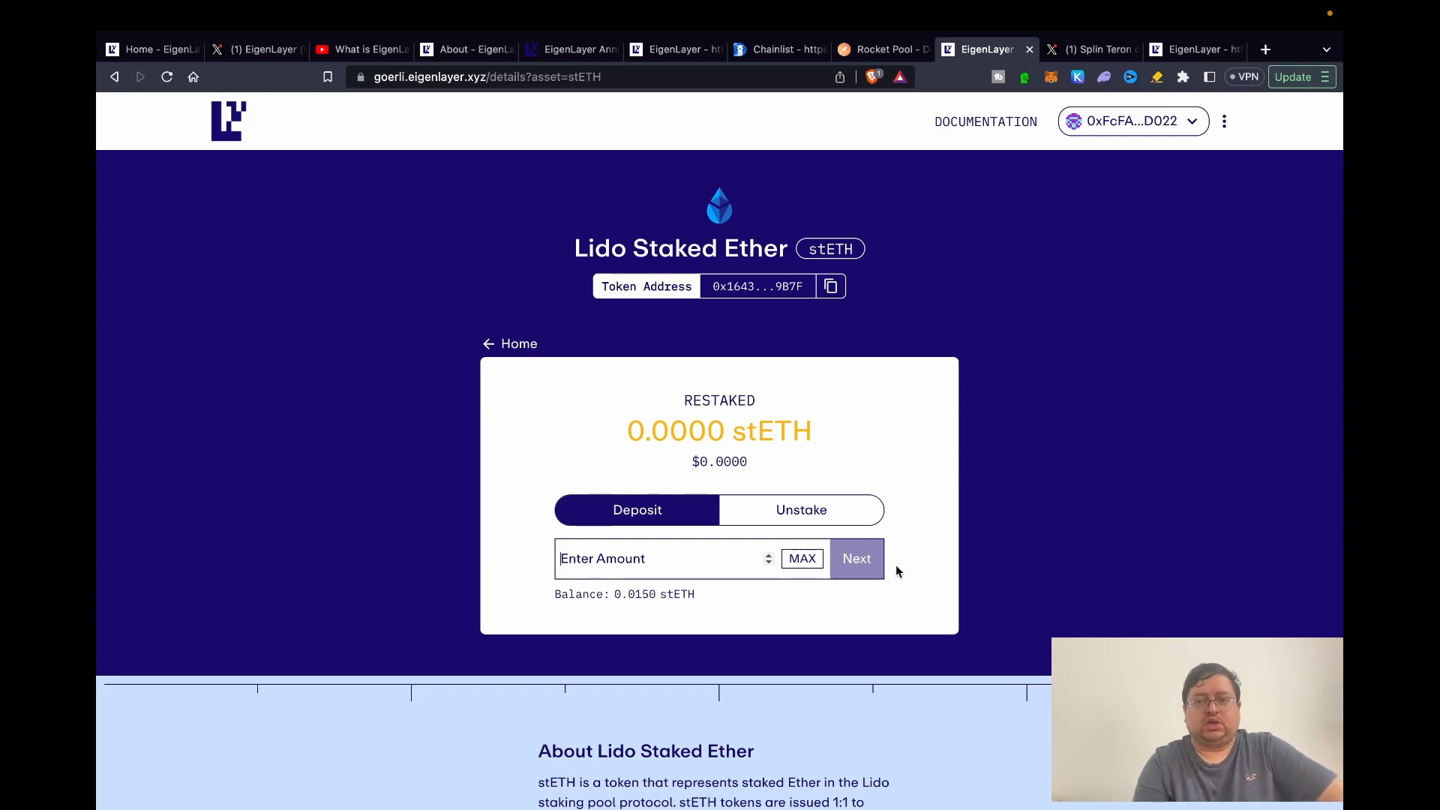
mouse_move(1174, 486)
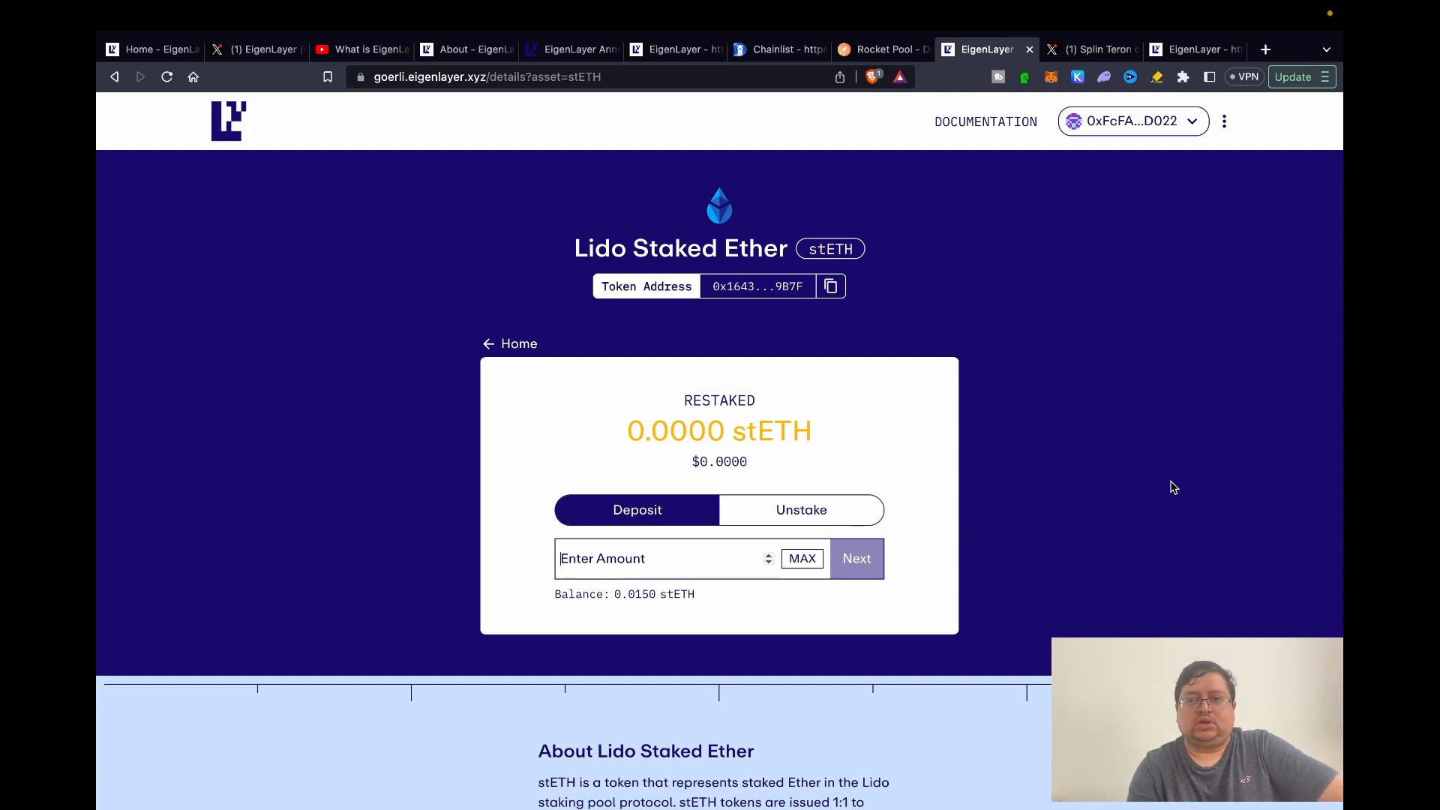
click(1091, 49)
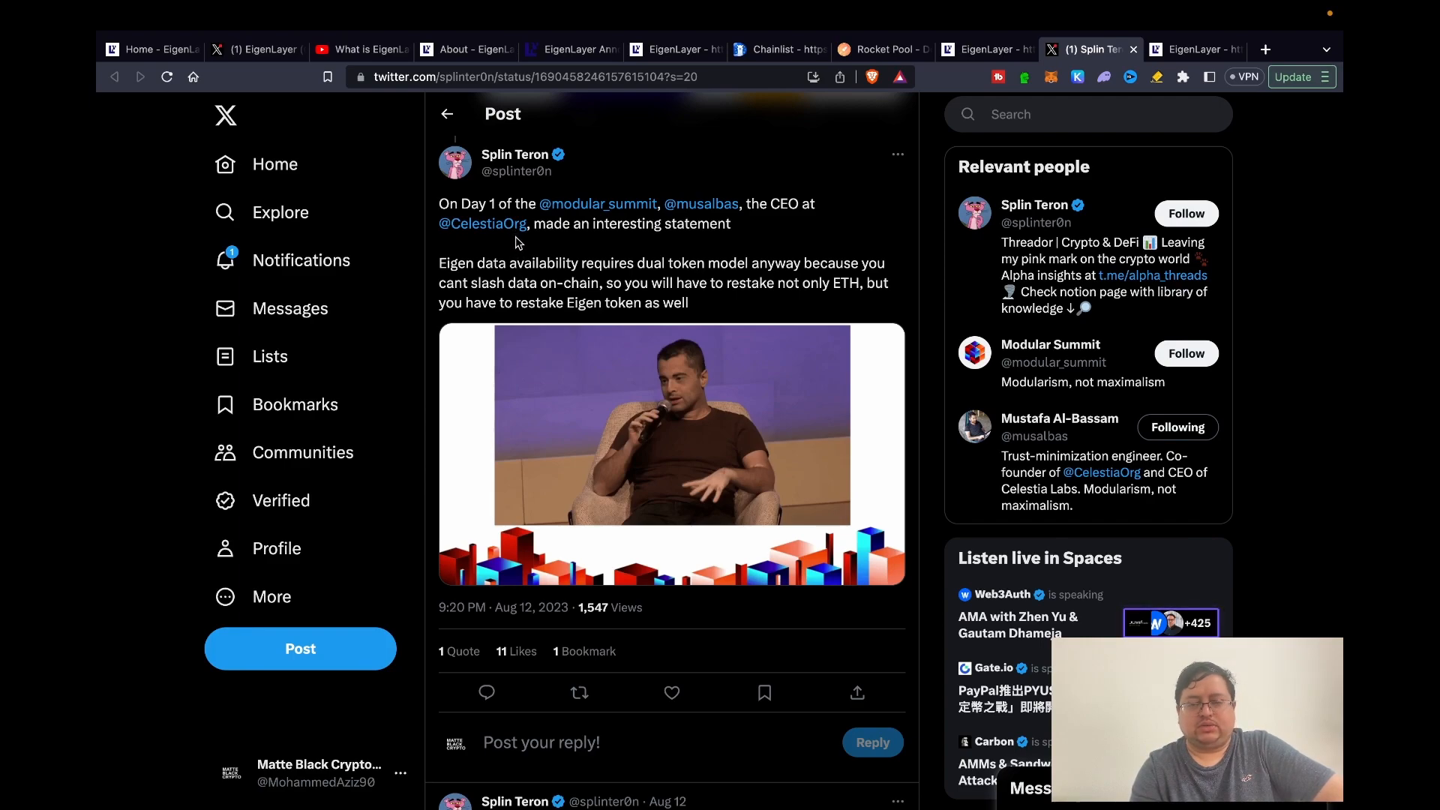
mouse_move(519, 274)
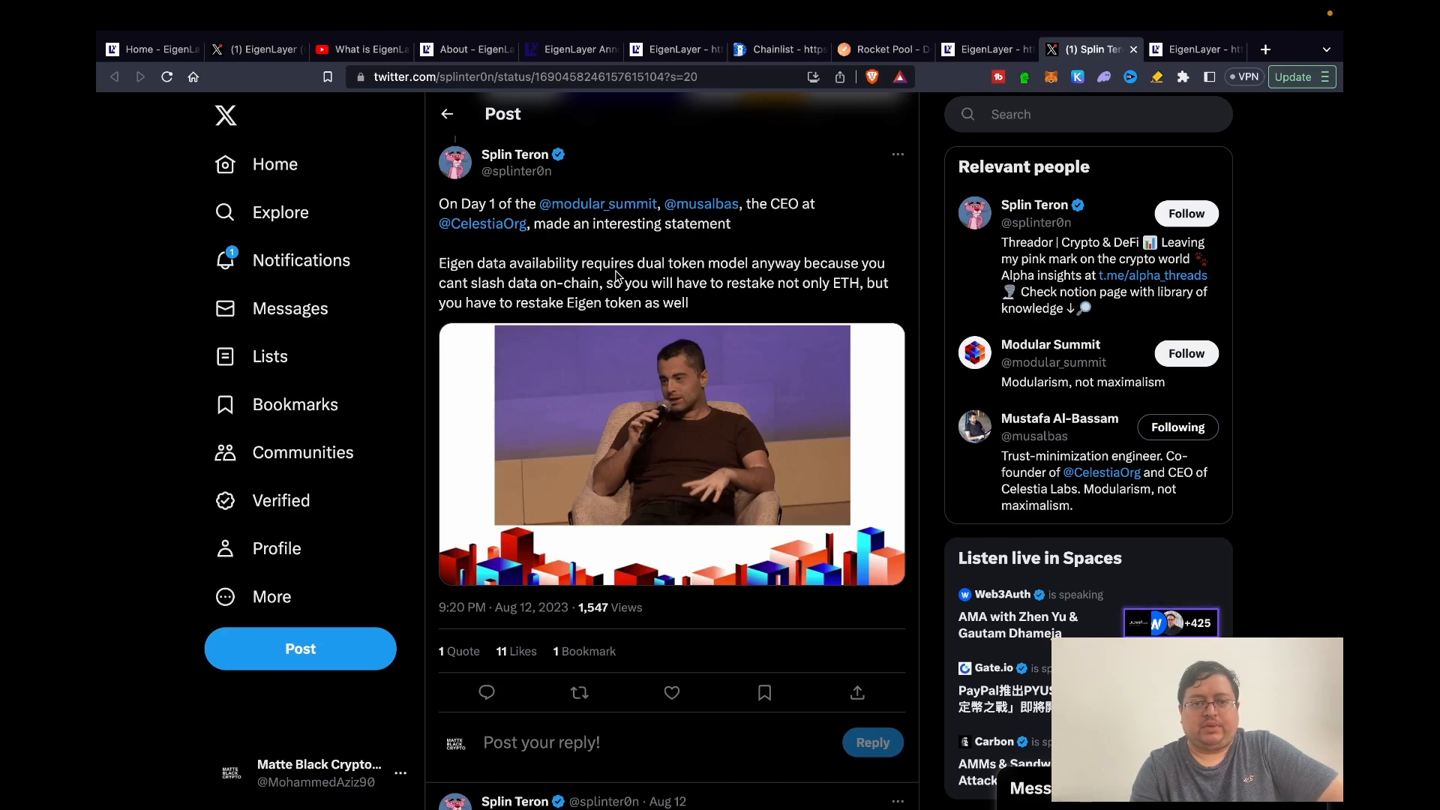
mouse_move(744, 264)
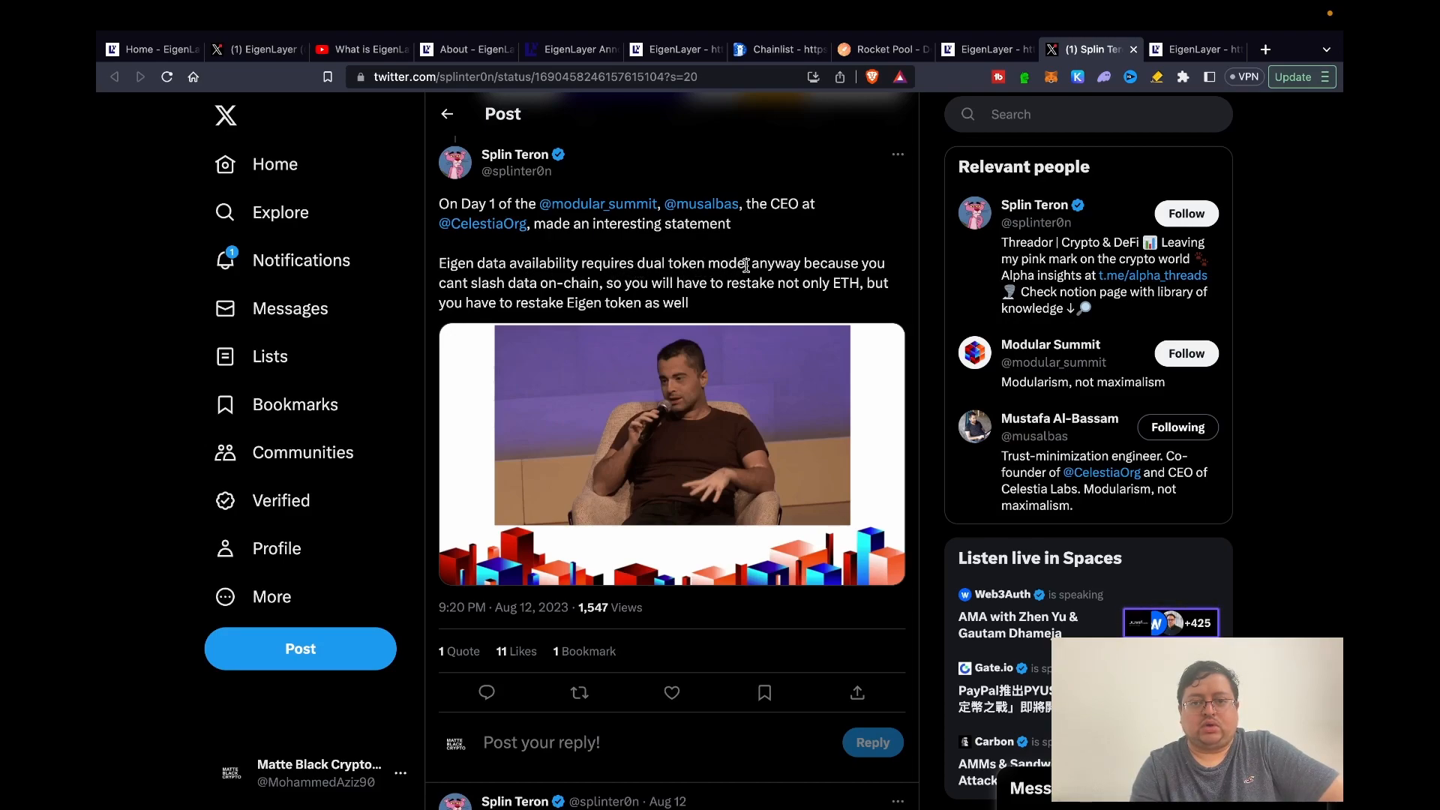